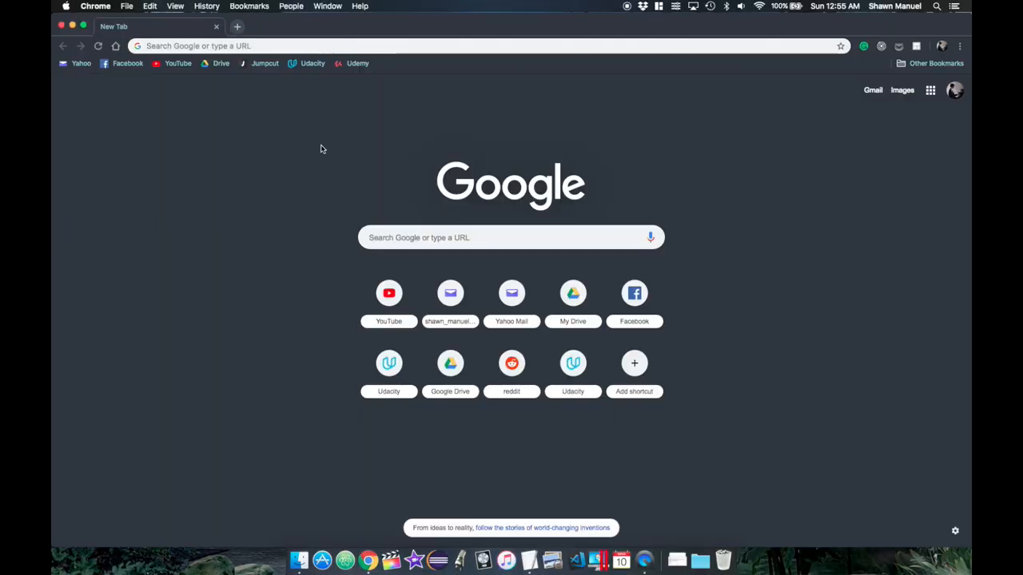
mouse_move(285, 163)
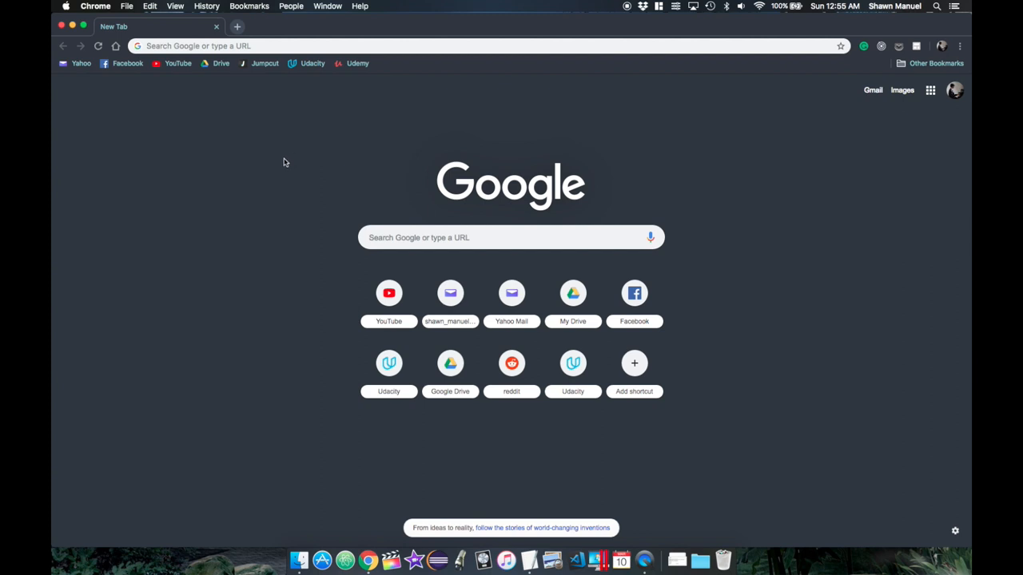
mouse_move(511, 155)
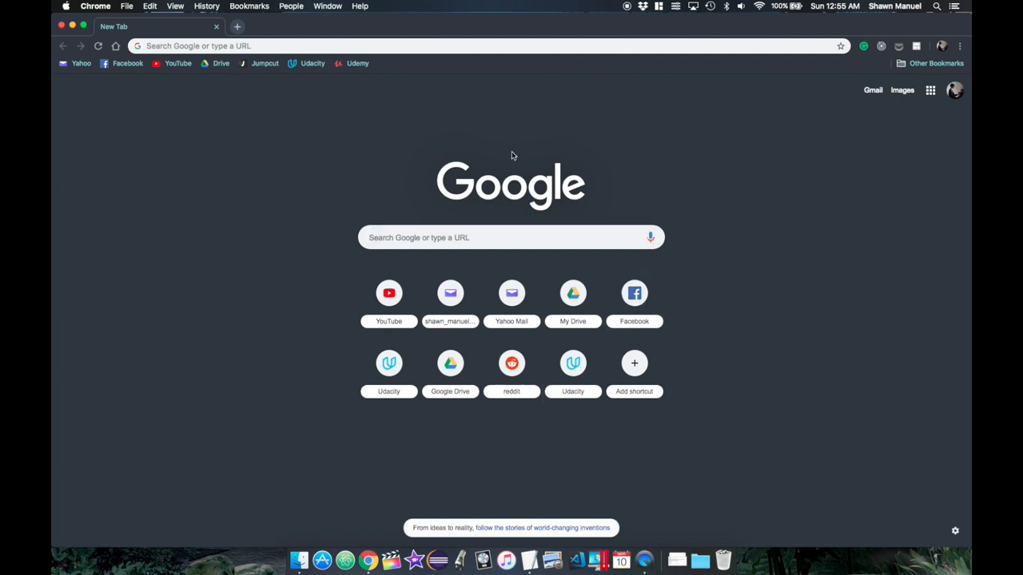
mouse_move(616, 115)
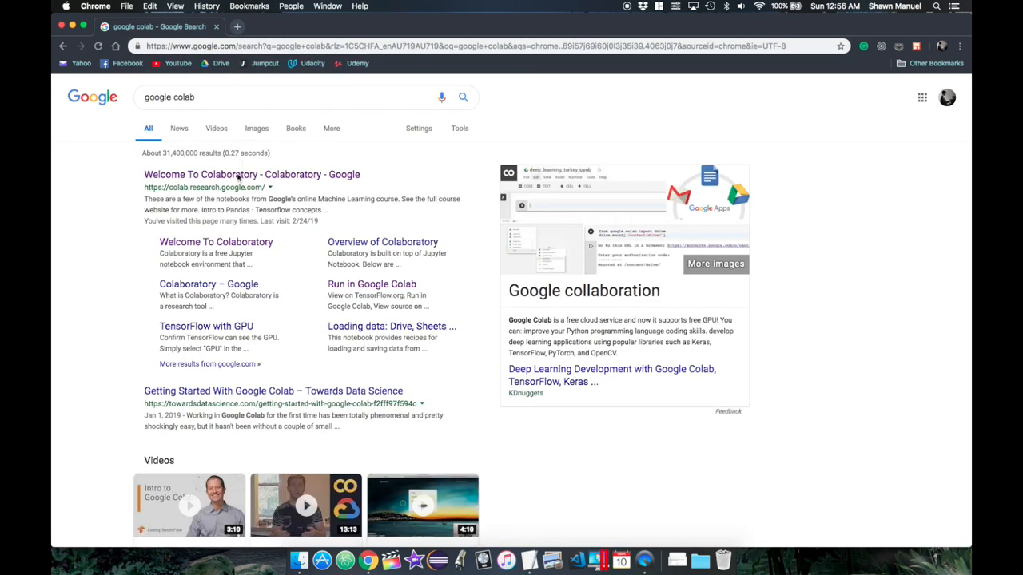
Reach Colab from the Colaboratory search result and pick a recent notebook.
click(253, 175)
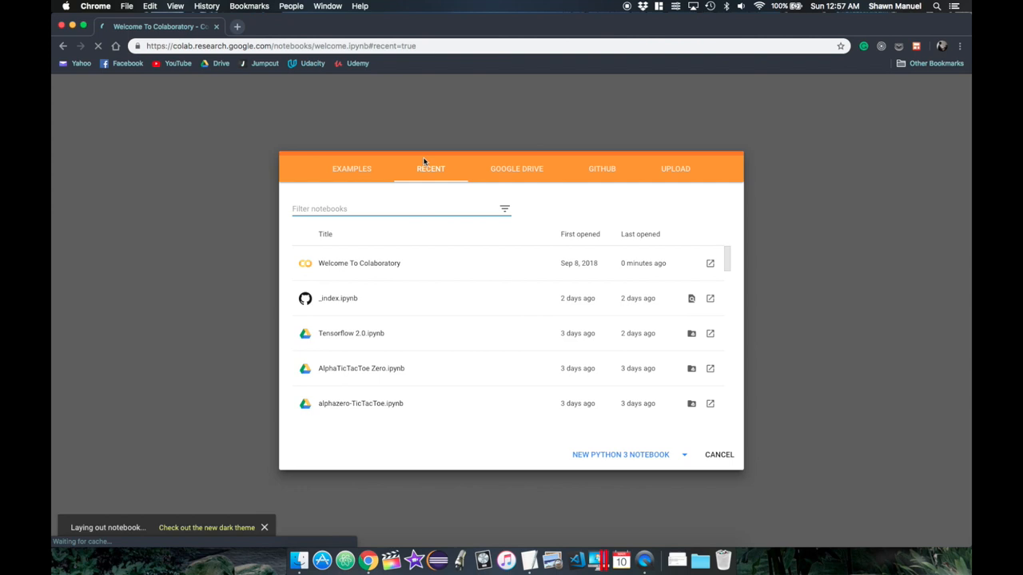
click(620, 454)
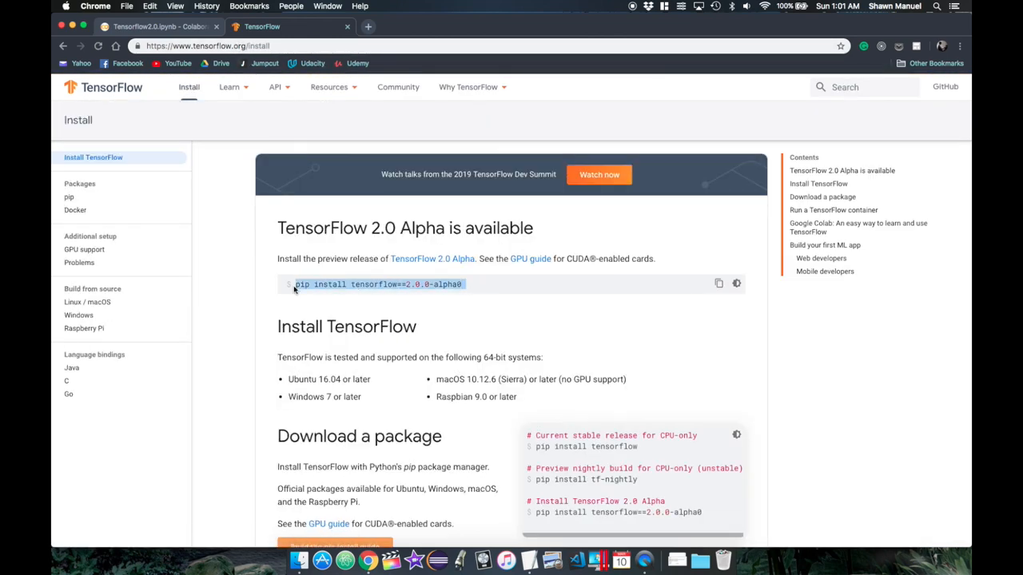
Back in the notebook, add a cell importing numpy and tensorflow after the install.
click(288, 26)
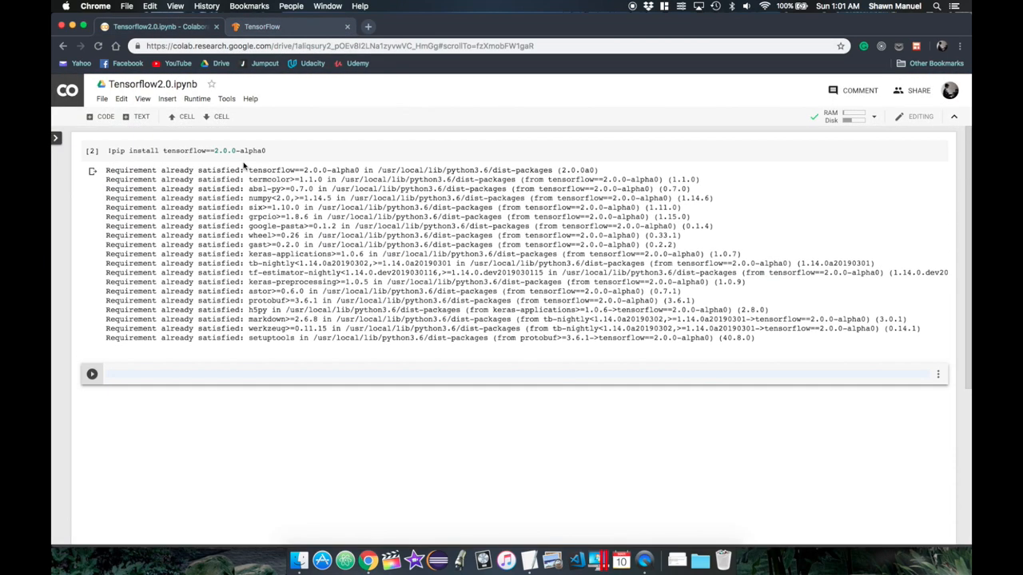
text(import numpy as np)
text(import tensorflow as tf)
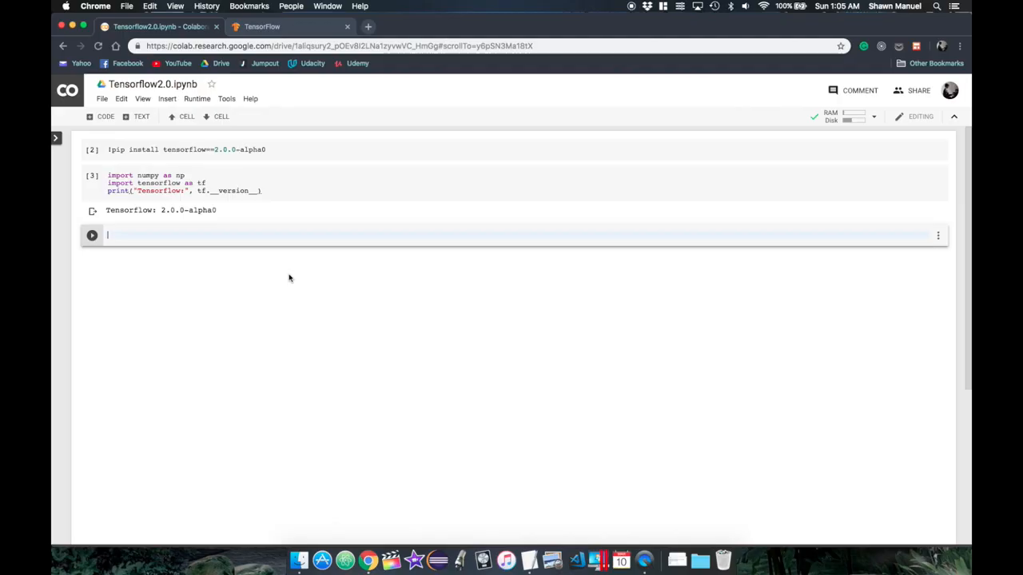
Create a = tf.Variable(4.0) and print a.numpy().
text(a =)
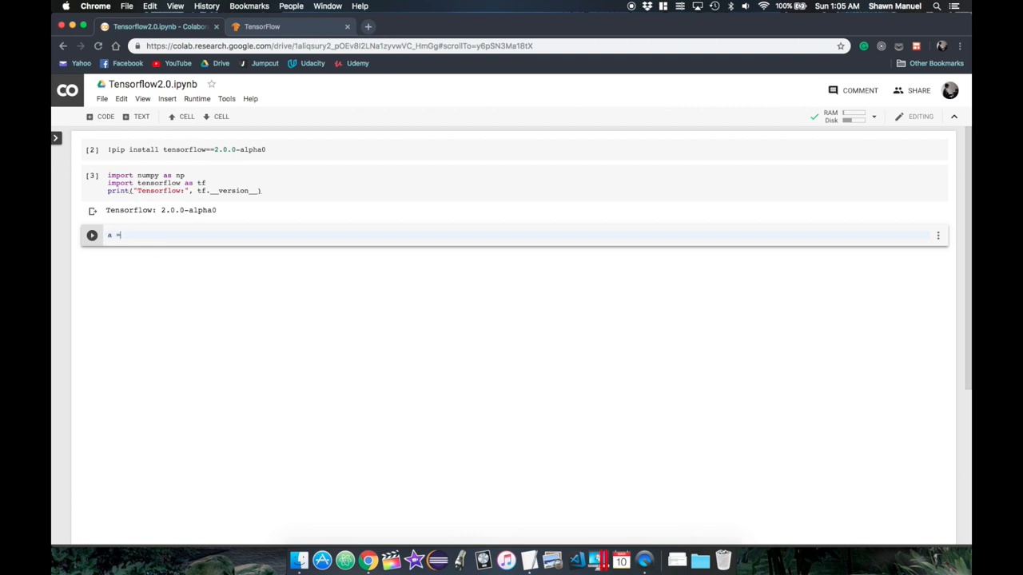
text(tf.Variable(4.0))
text(print(a)
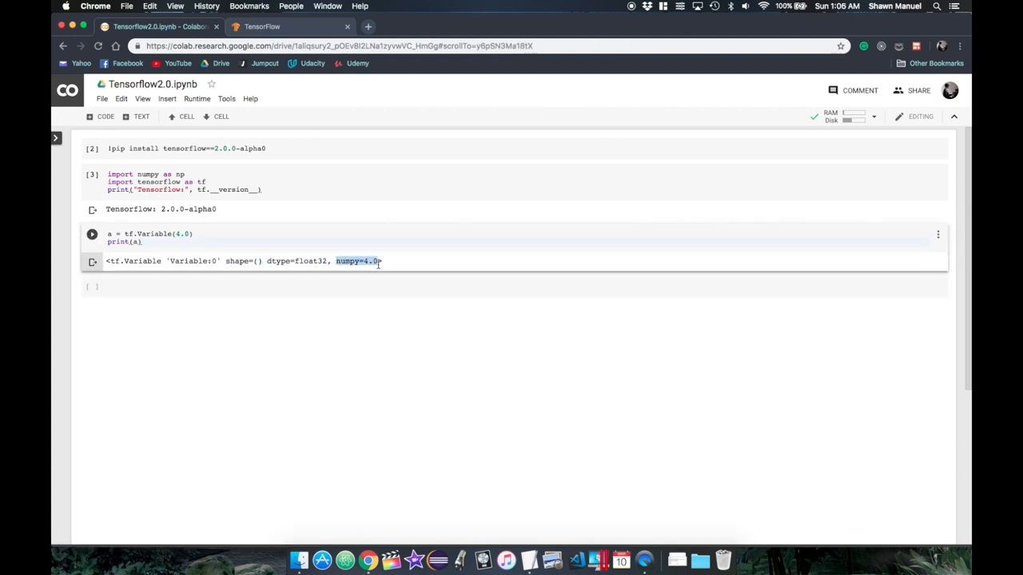
text(.numpy()
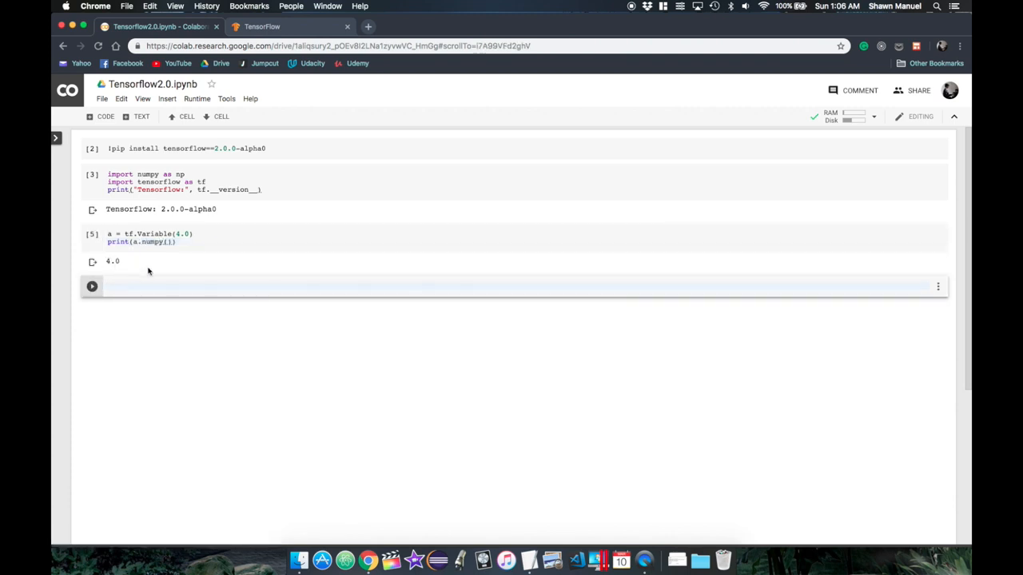
Define f(x) returning a * x and print f(5).
text(def f(x):)
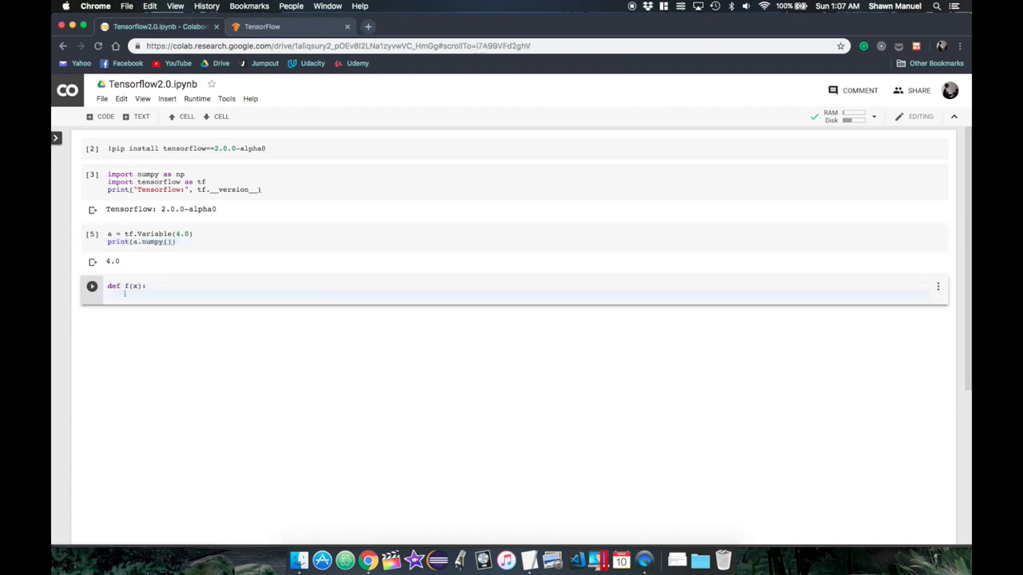
text(return a * x)
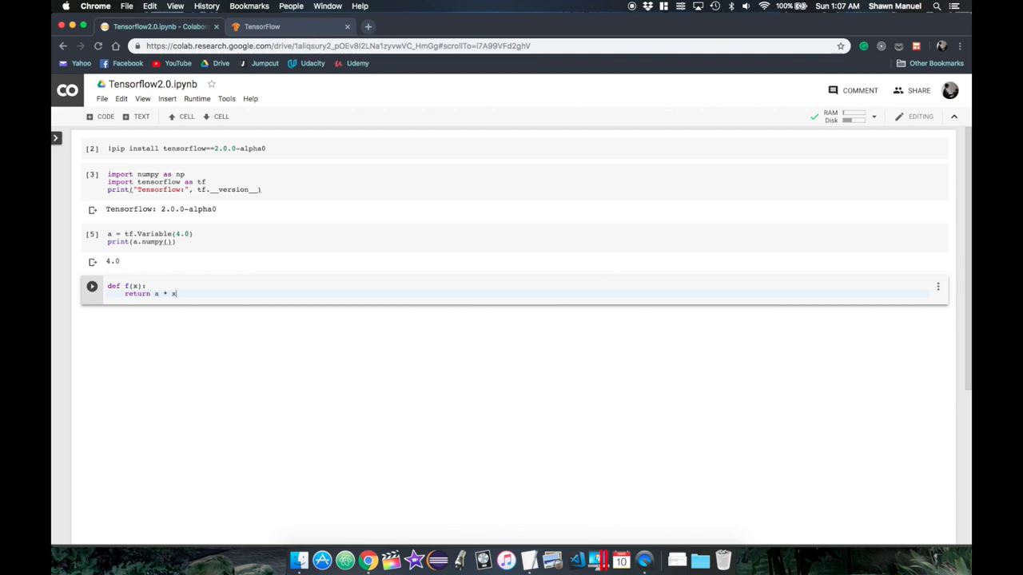
text(print(f(5)
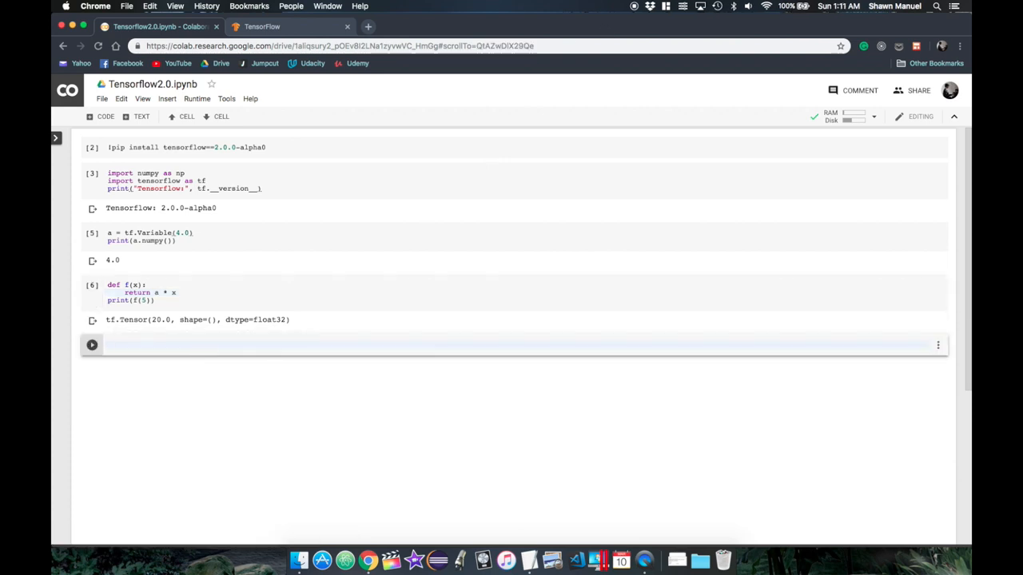
Define loss = lambda: abs(f(5) - 5).
text(loss =)
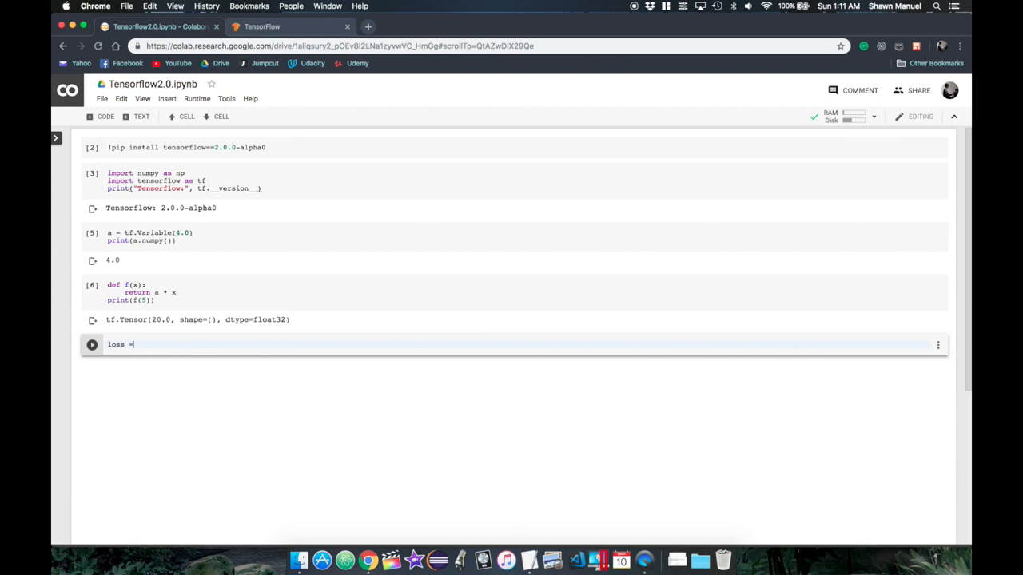
text(abs()
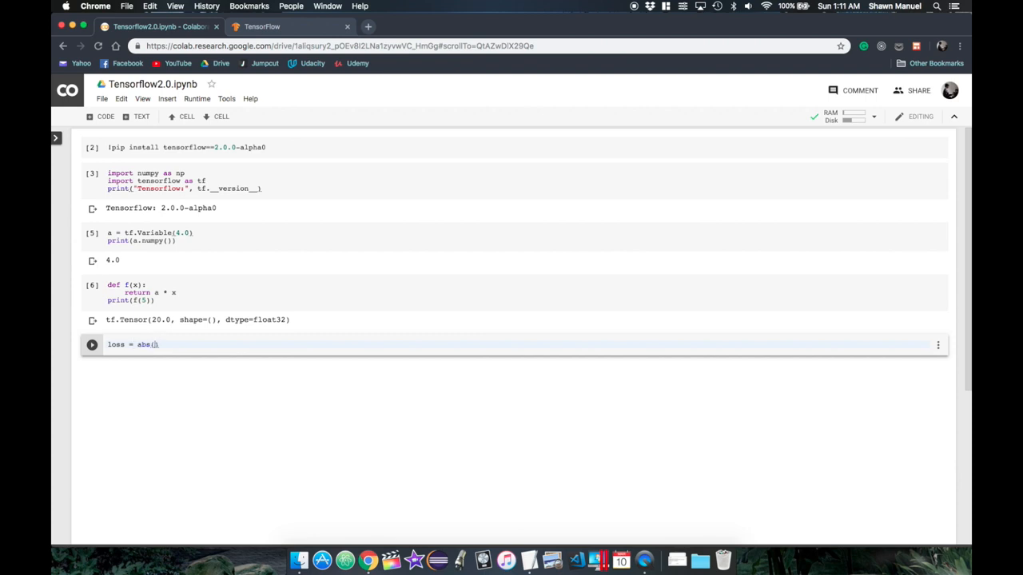
text(f(5) - 5))
text(print(loss)
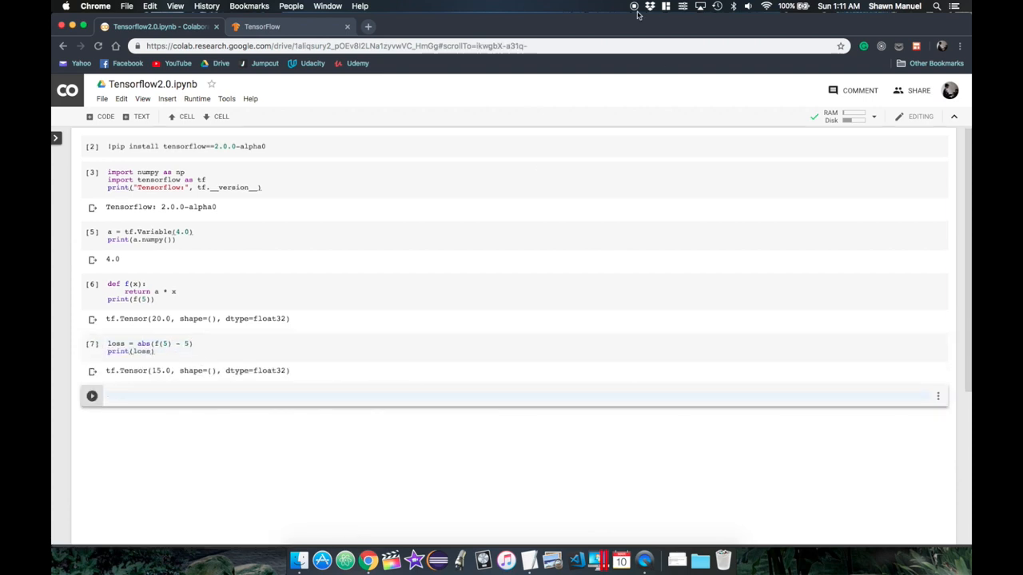
Create optimizer = tf.optimizers.Adam with learning_rate=1.
text(optimizer =)
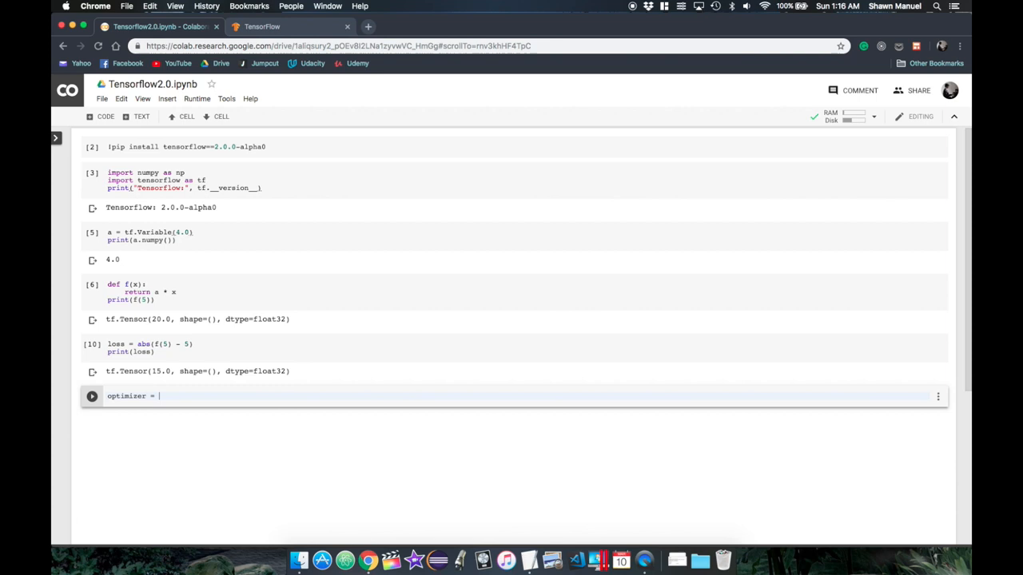
text(t)
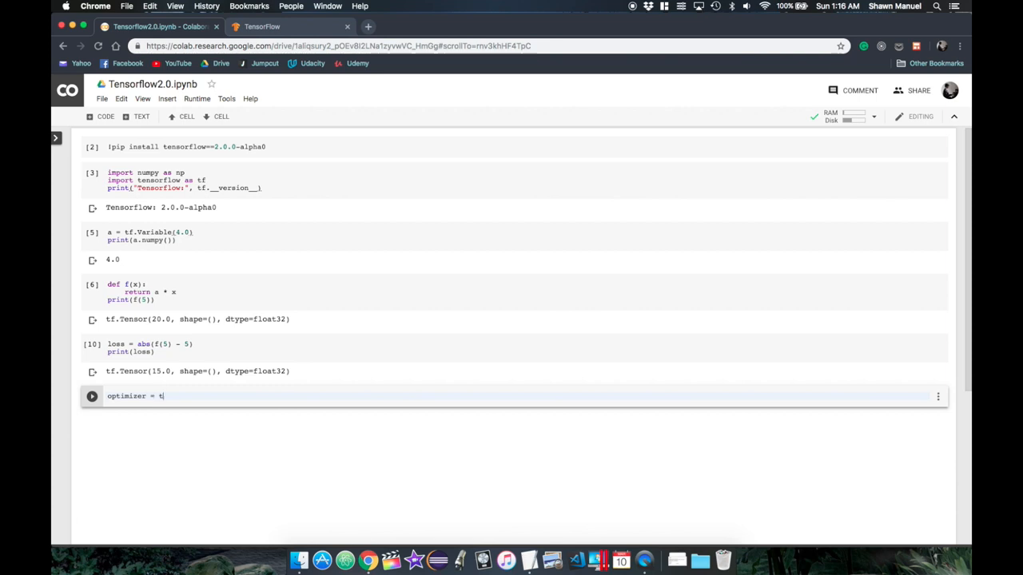
text(f.optimizers.)
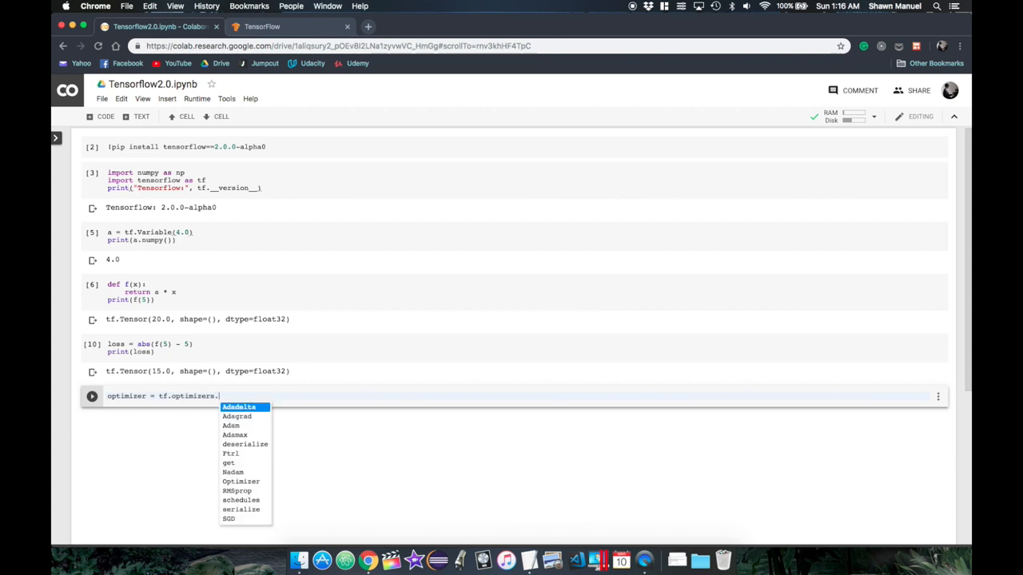
text(Adam(learning_rate=1)
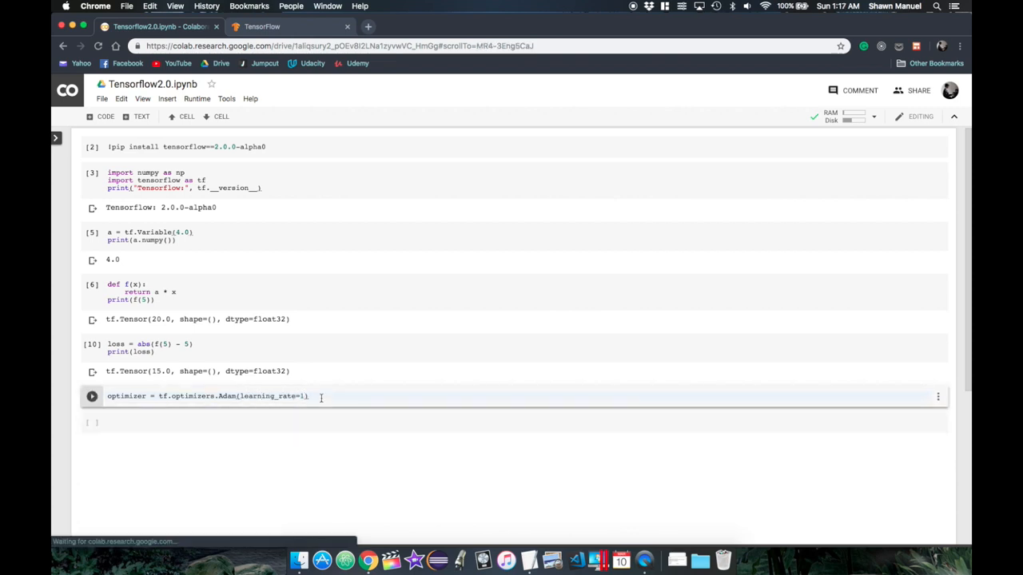
Loop calling optimizer.minimize(loss, var_list=[a]) and printing a.numpy() each step.
text(optimizer.minimize)
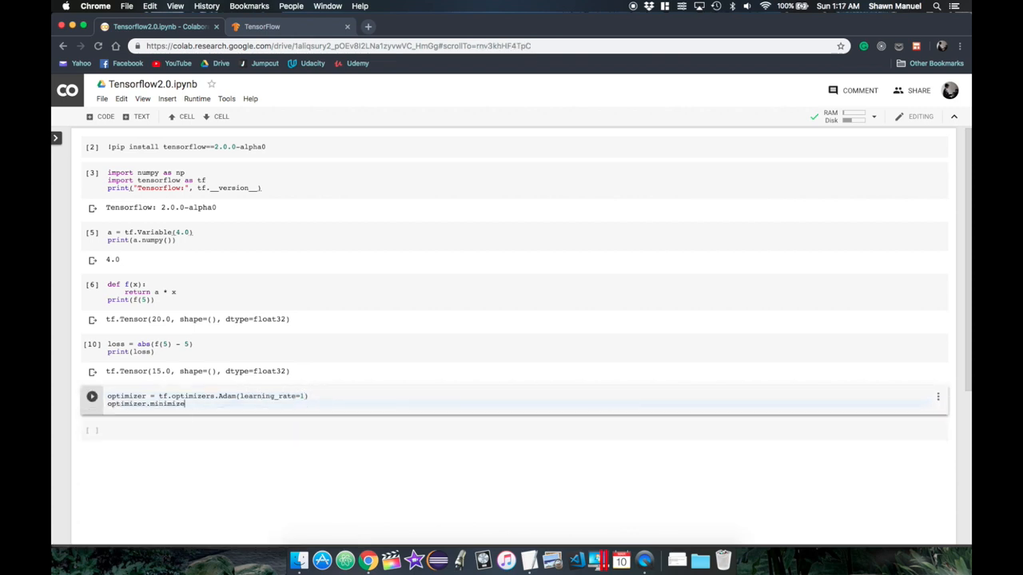
text((loss, var_]))
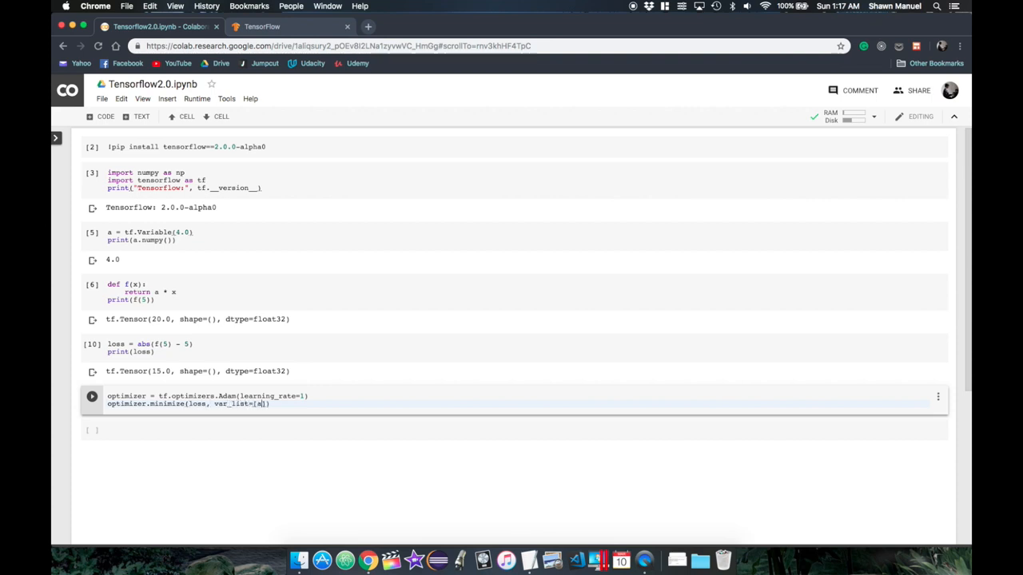
text(print(a.numpy()))
click(514, 348)
text( lambda:)
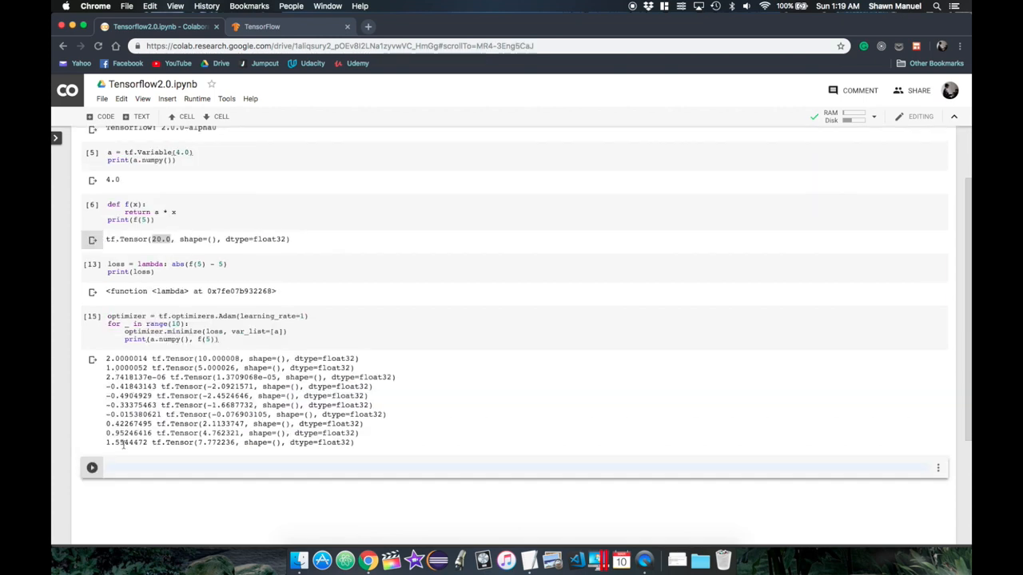
mouse_move(360, 451)
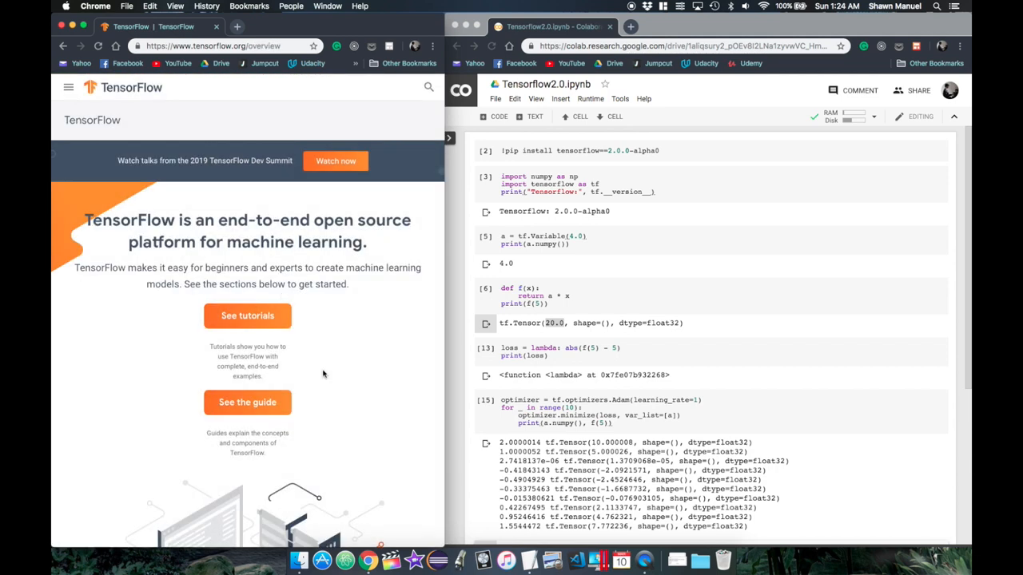
Load mnist via tf.keras.datasets and print the x_train and x_test shapes.
scroll(down, 3)
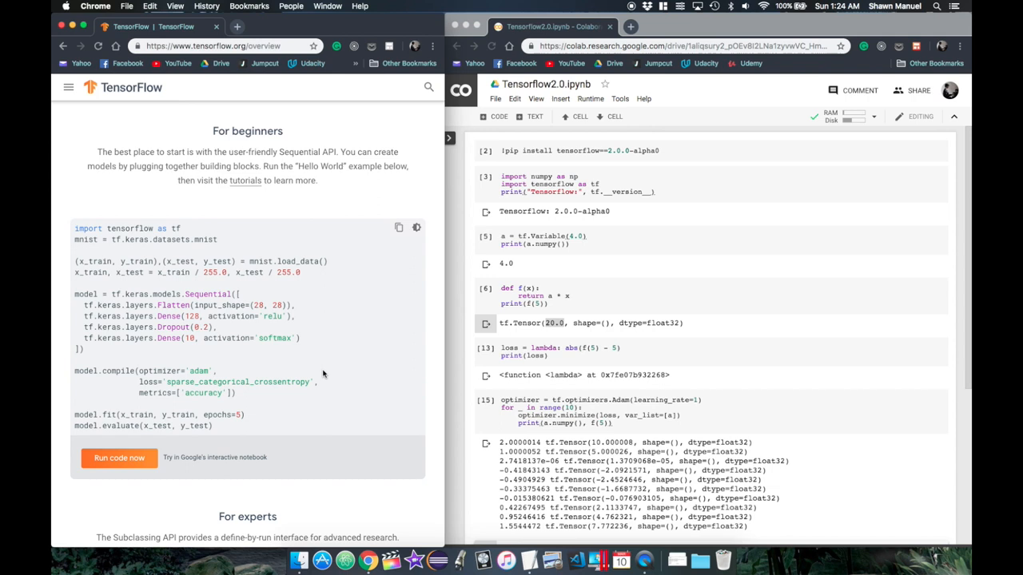
mouse_move(387, 324)
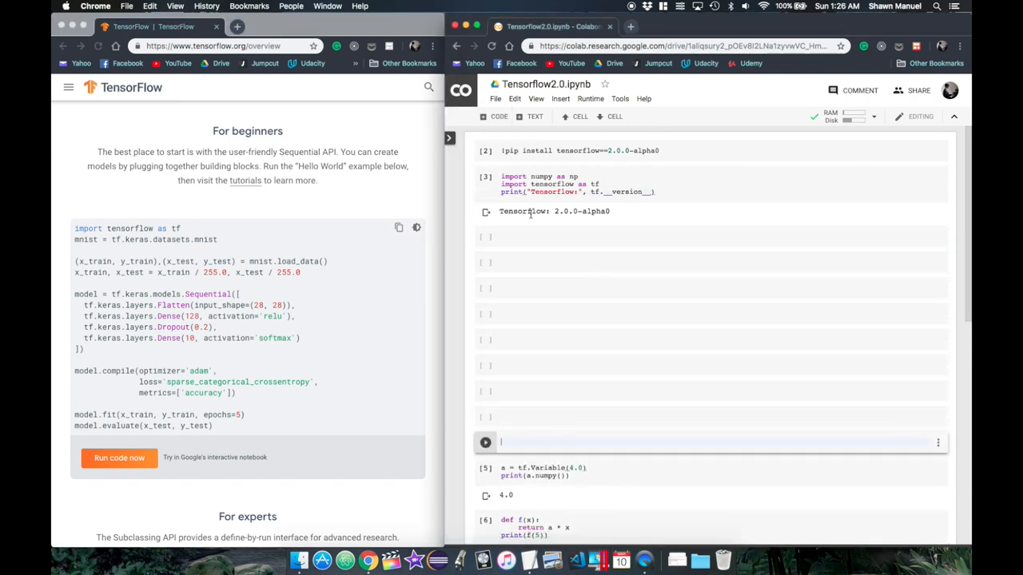
text(mnist = tf.keras.datasets.mnist)
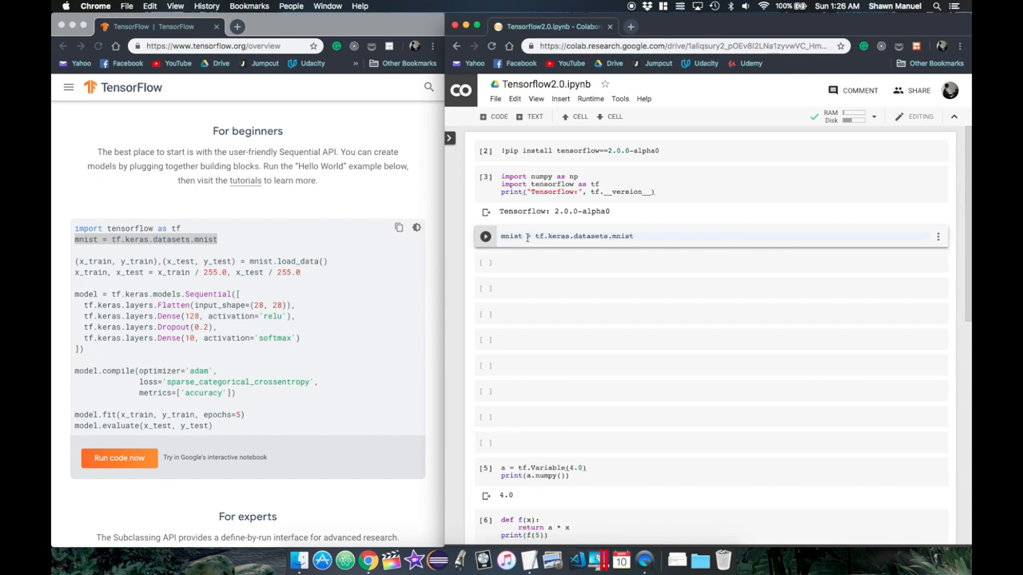
text((x_train, y_train),(x_test, y_test) = mnist.load_data())
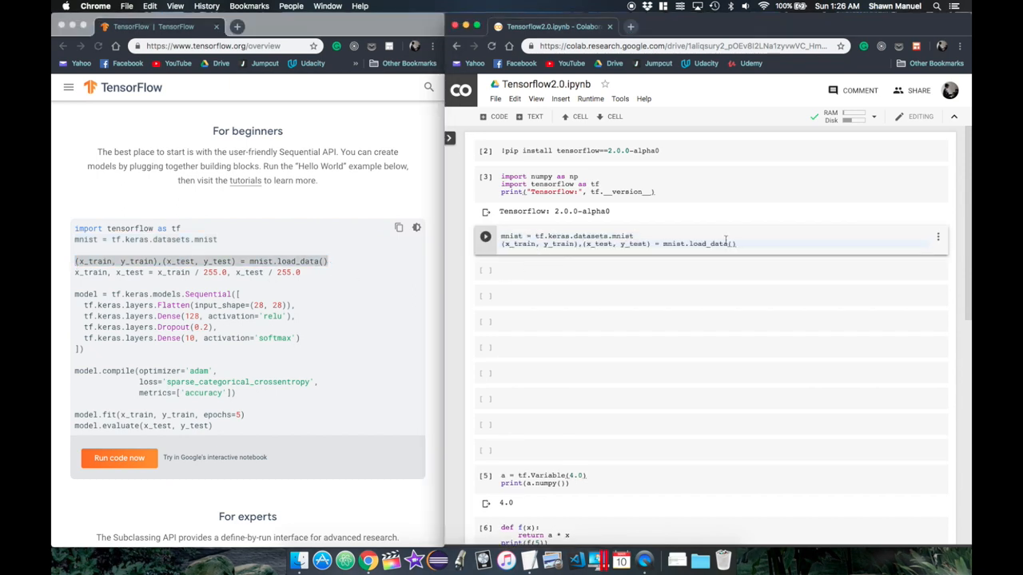
key(enter)
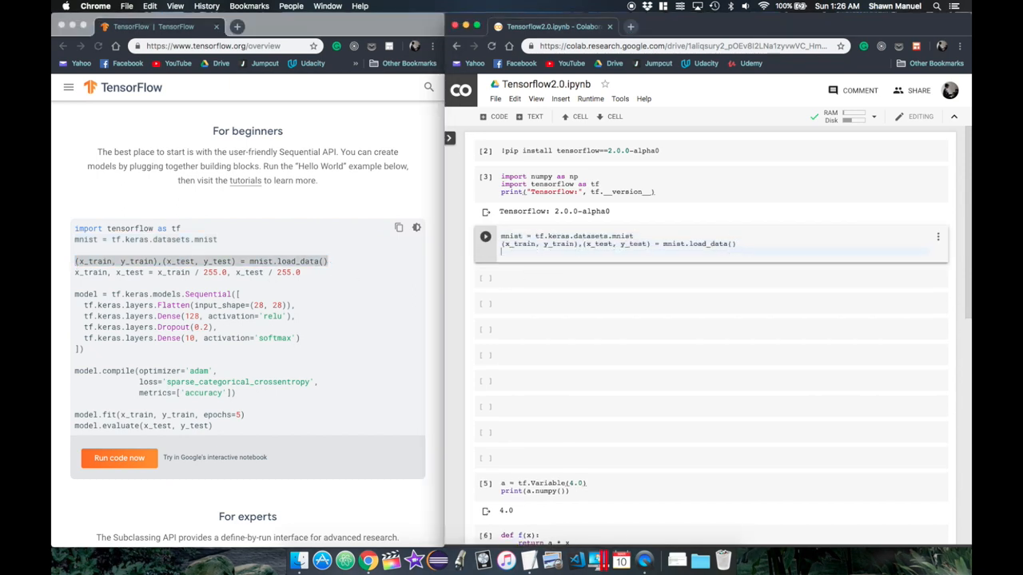
text(print(x_train.shape))
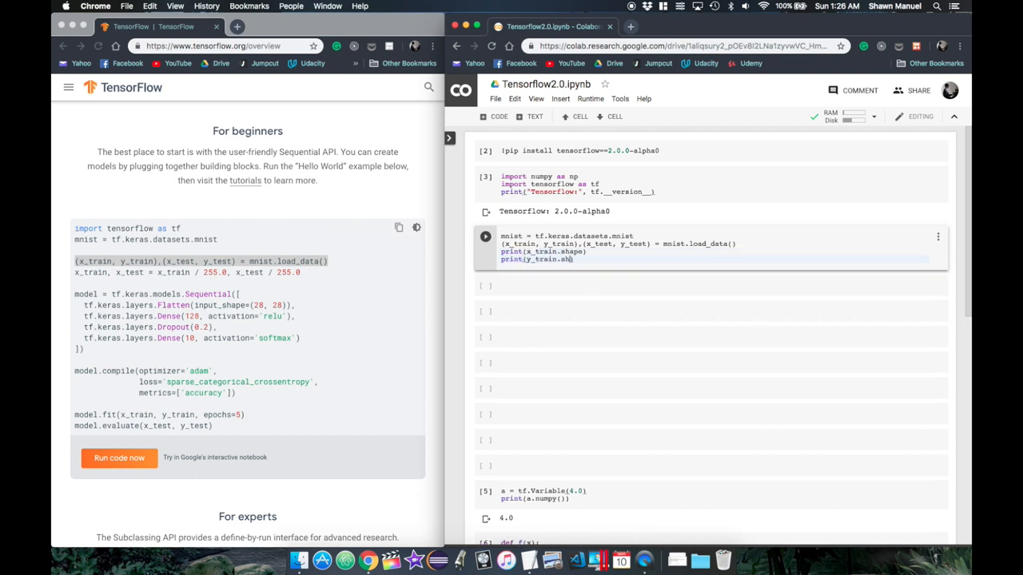
text(print(x_train.shape))
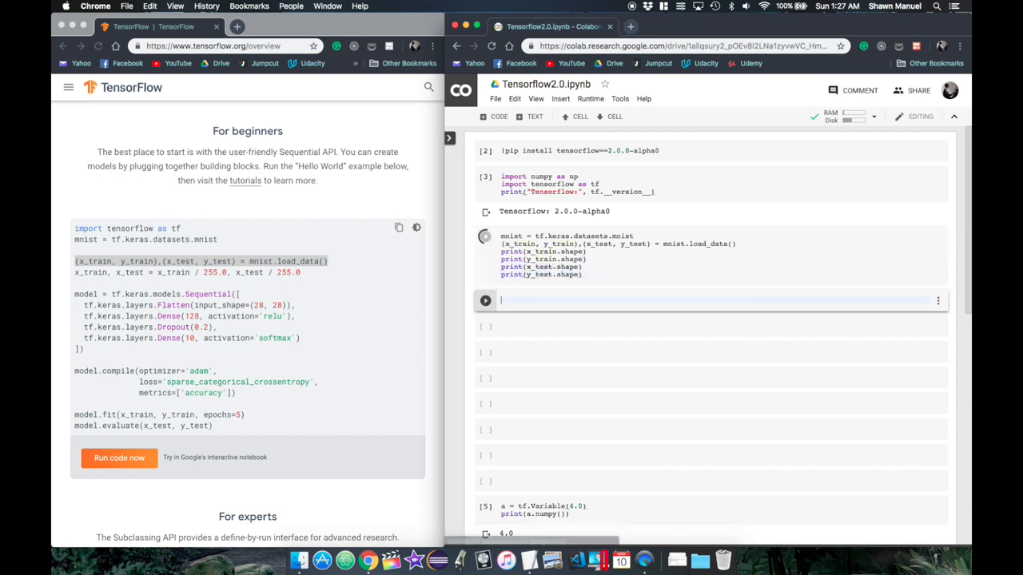
click(484, 236)
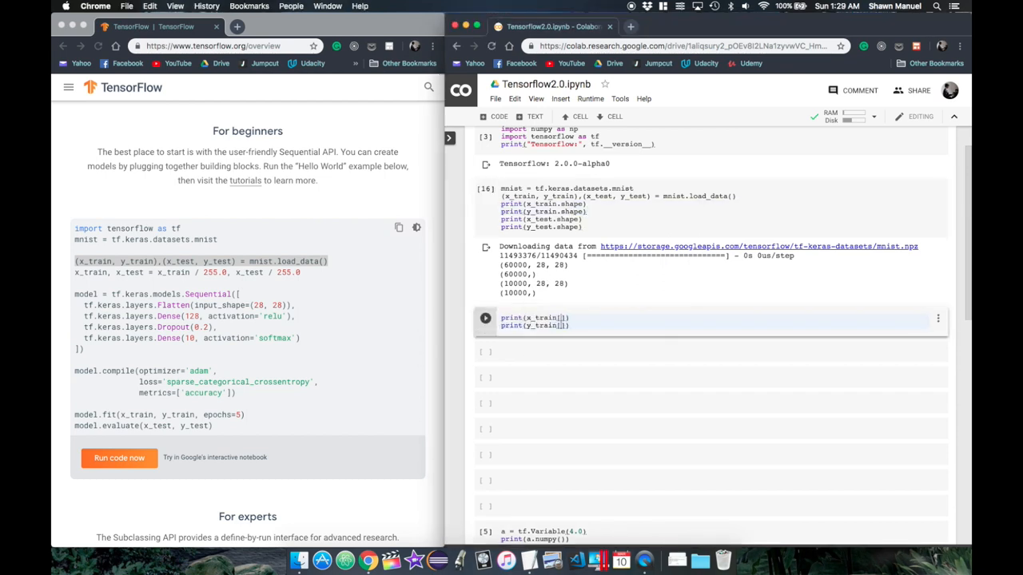
Run the cells printing the first training sample and plotting it with plt.imshow.
click(485, 318)
text(import matplotlib.pyplot as plt)
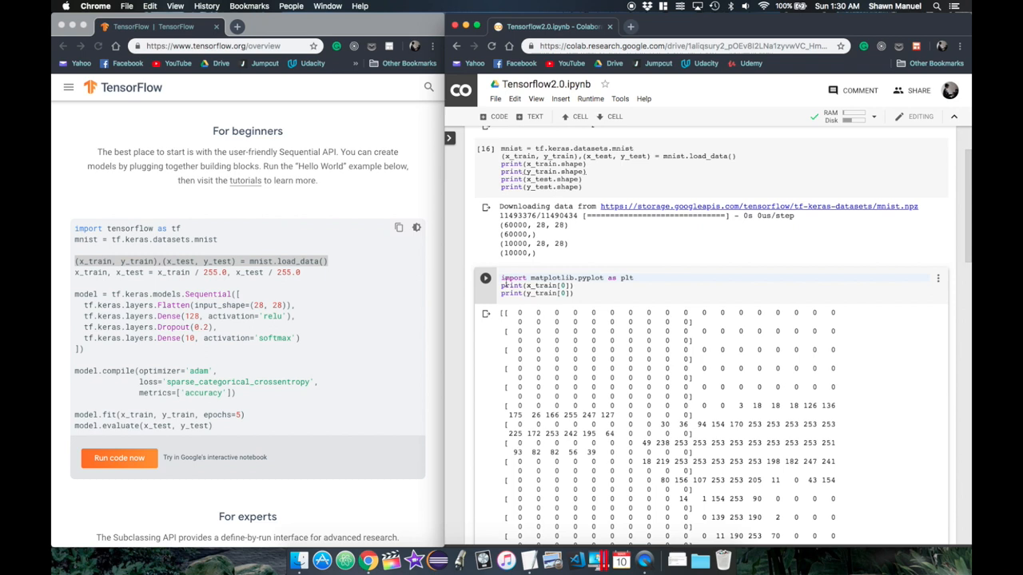
click(486, 278)
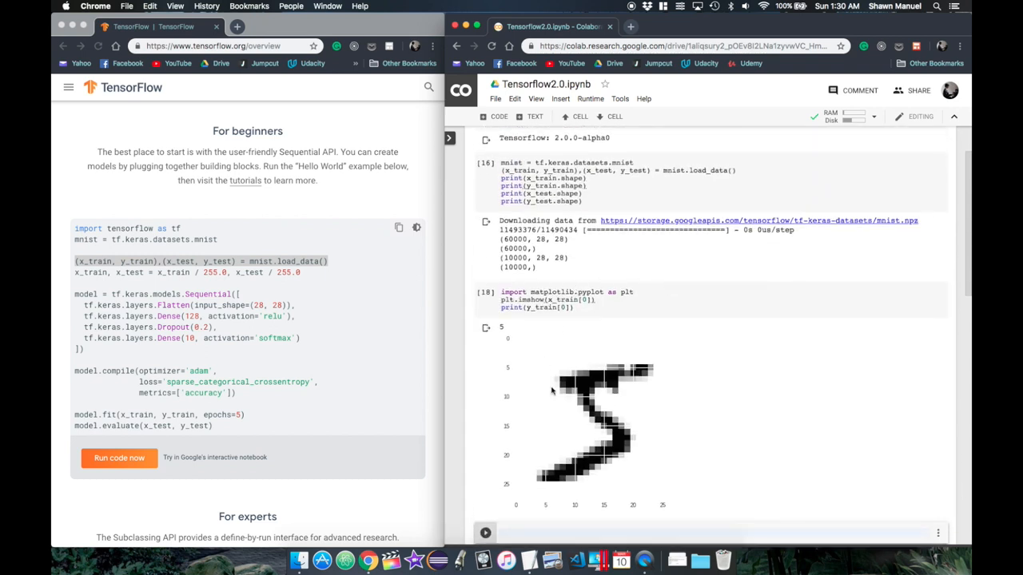
mouse_move(306, 283)
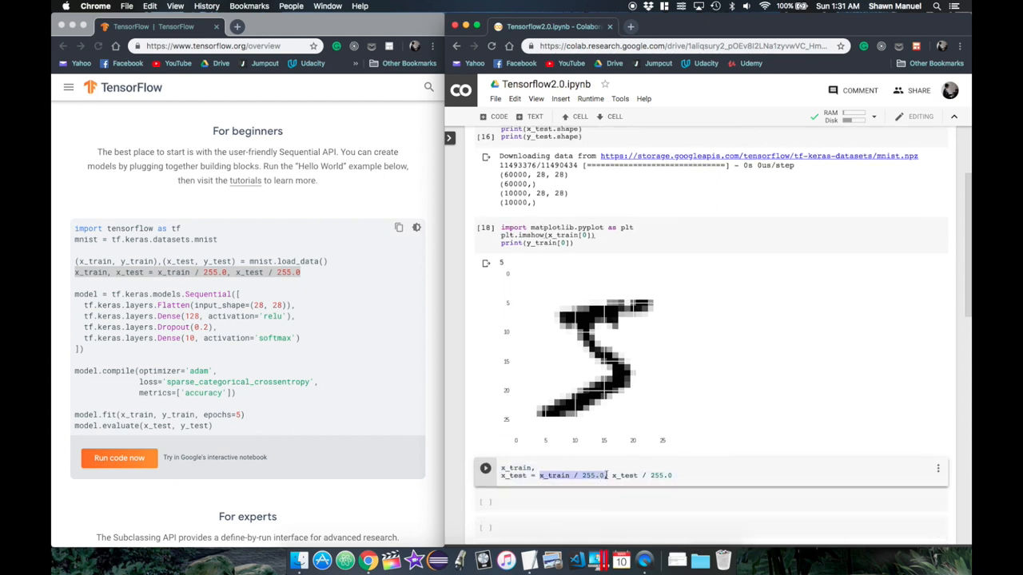
Run the /255 normalisation and write the Sequential model with model.fit(x_train, y_train, epochs=5).
click(484, 467)
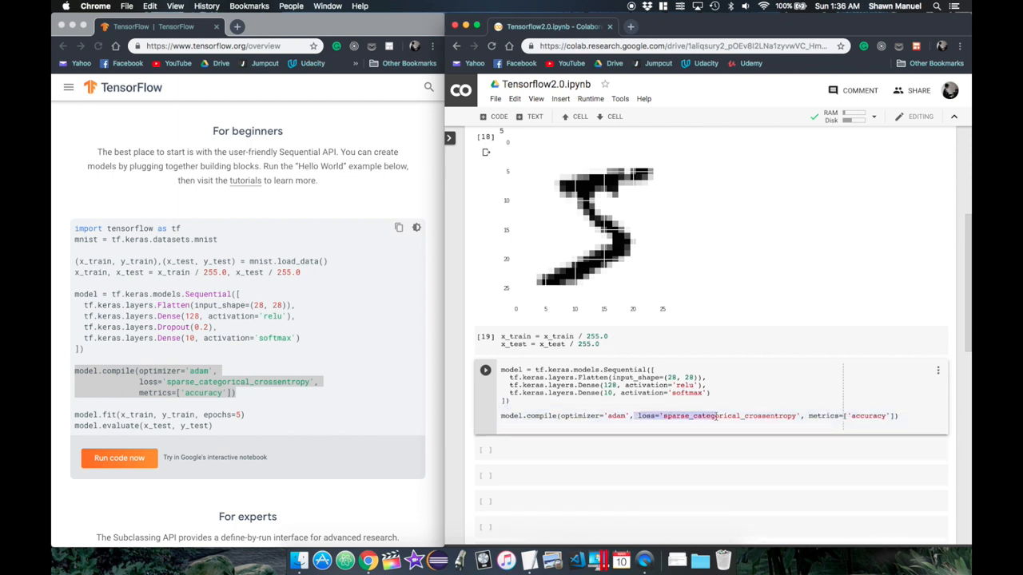
click(560, 416)
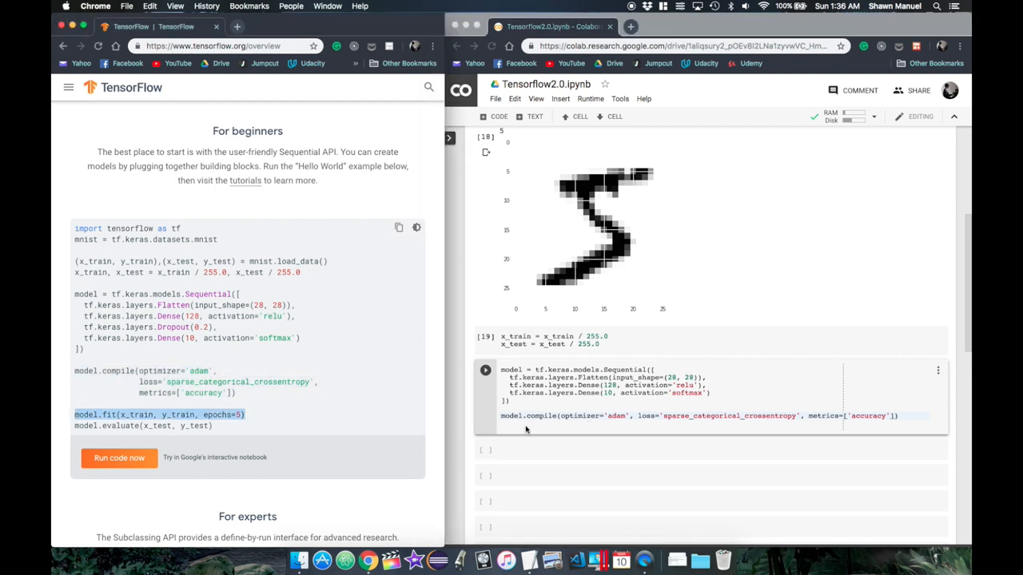
text(model.fit(x_train, y_train, epochs=5))
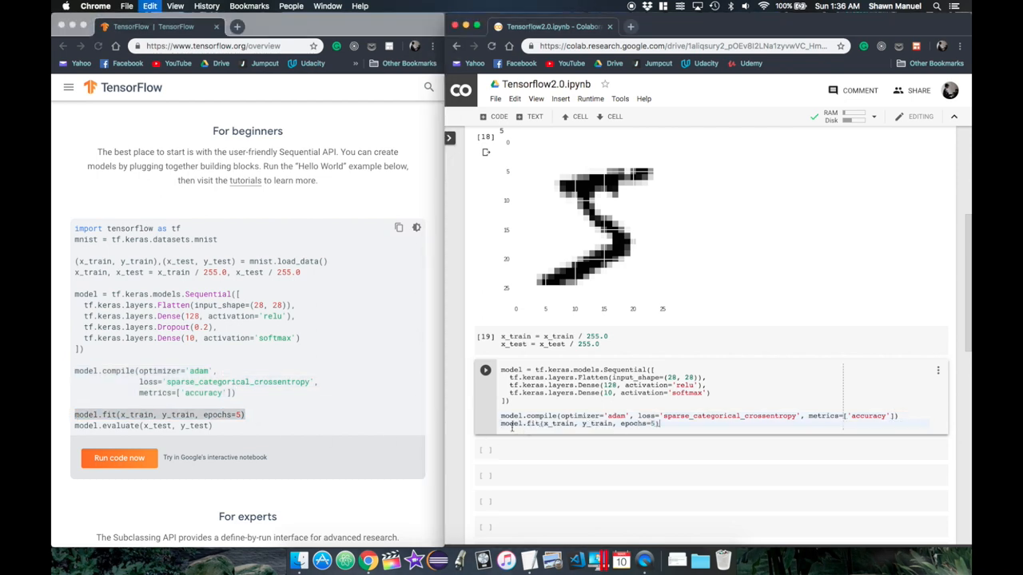
Add batch_size=50 to model.fit and run the cell to build and train the model.
double_click(638, 423)
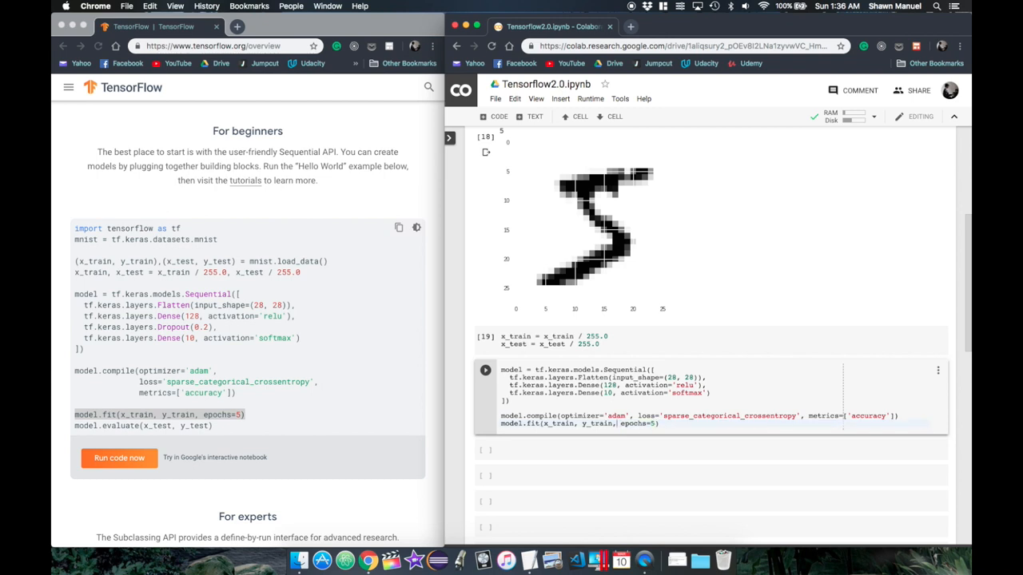
text(batch_size=50,)
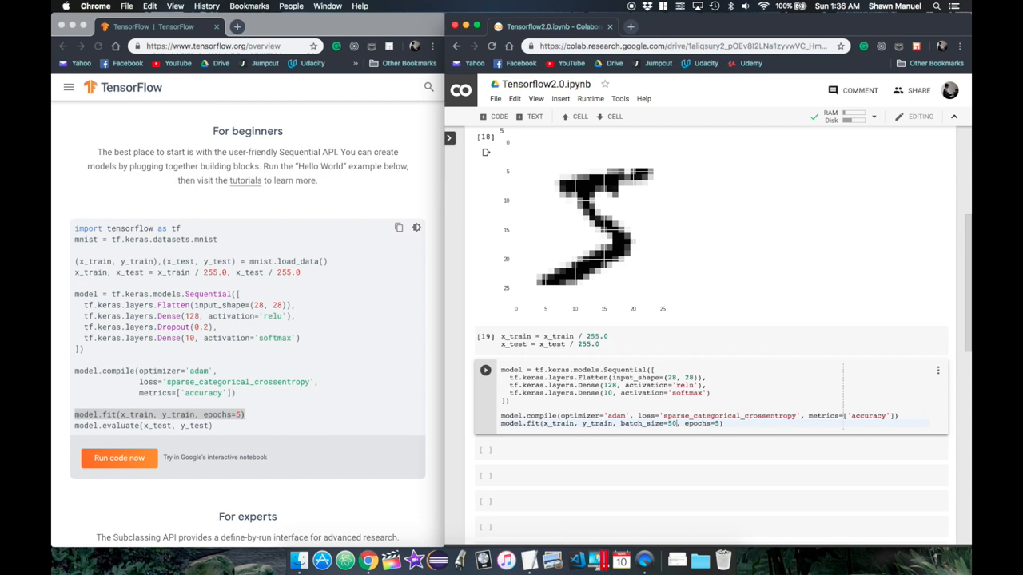
click(486, 371)
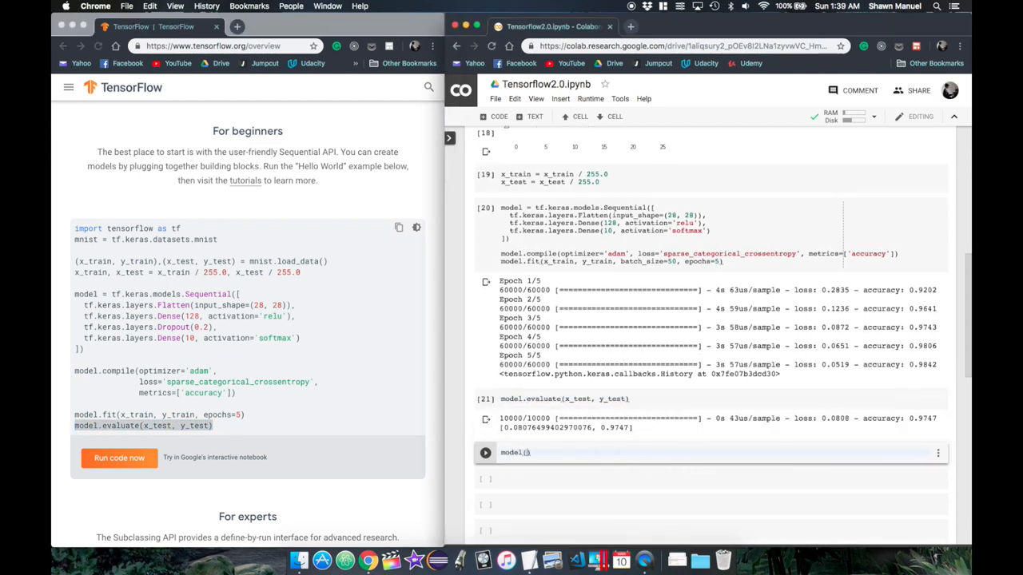
Run model.evaluate and a cell with np.argmax(model(x_train[:1])) predicting digit 5.
text(x_train[:1)
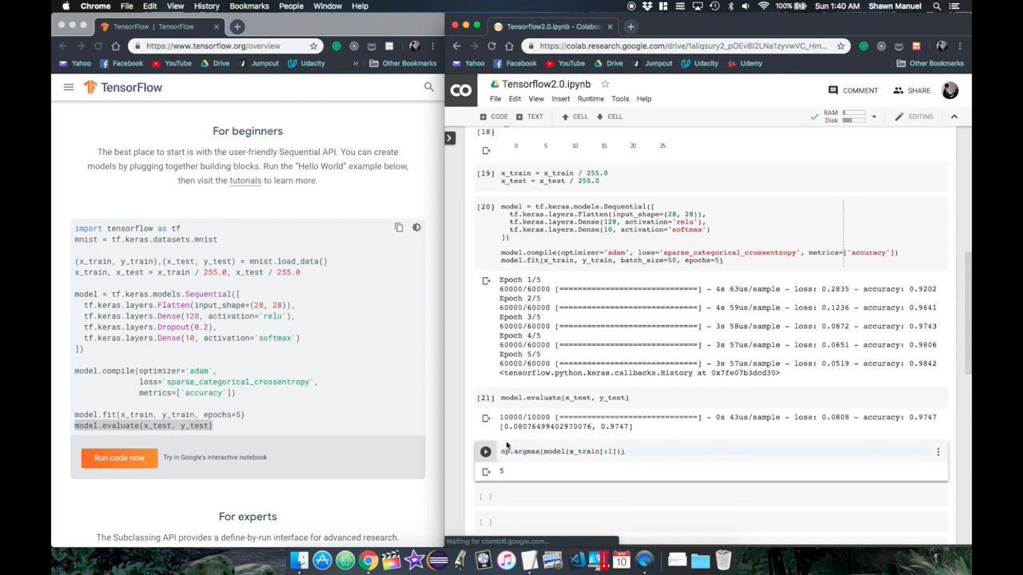
click(636, 453)
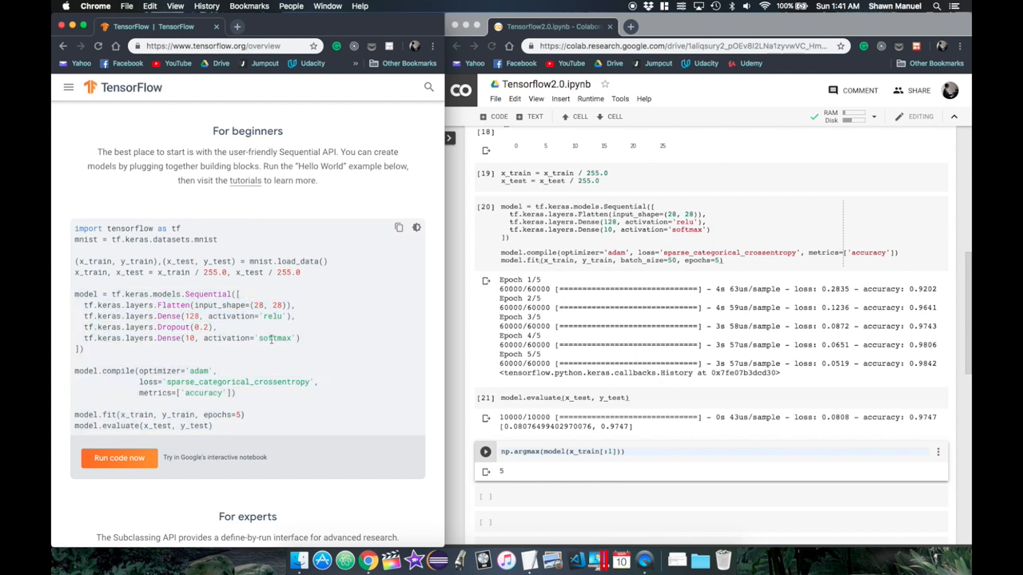
double_click(236, 381)
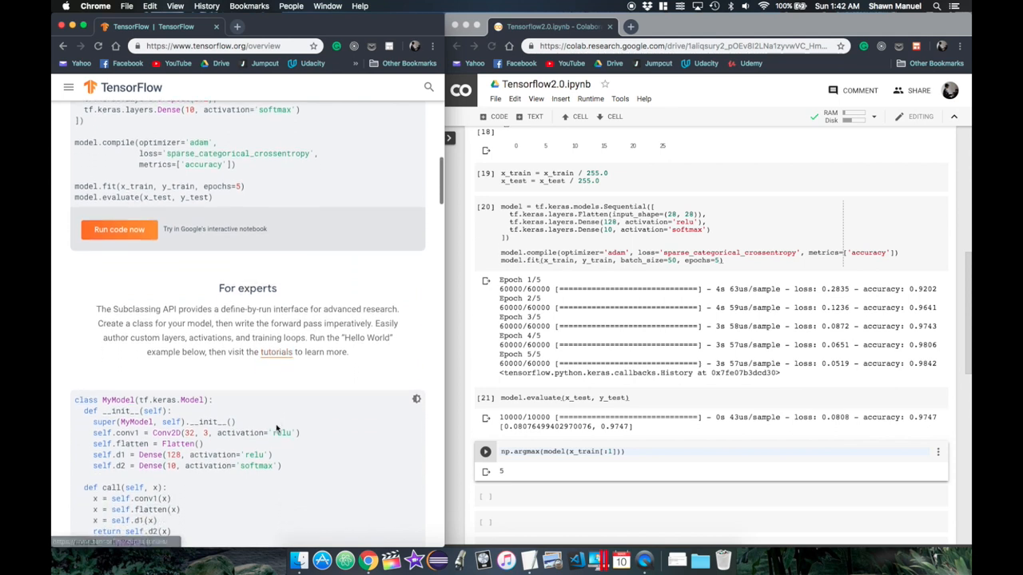
scroll(down, 3)
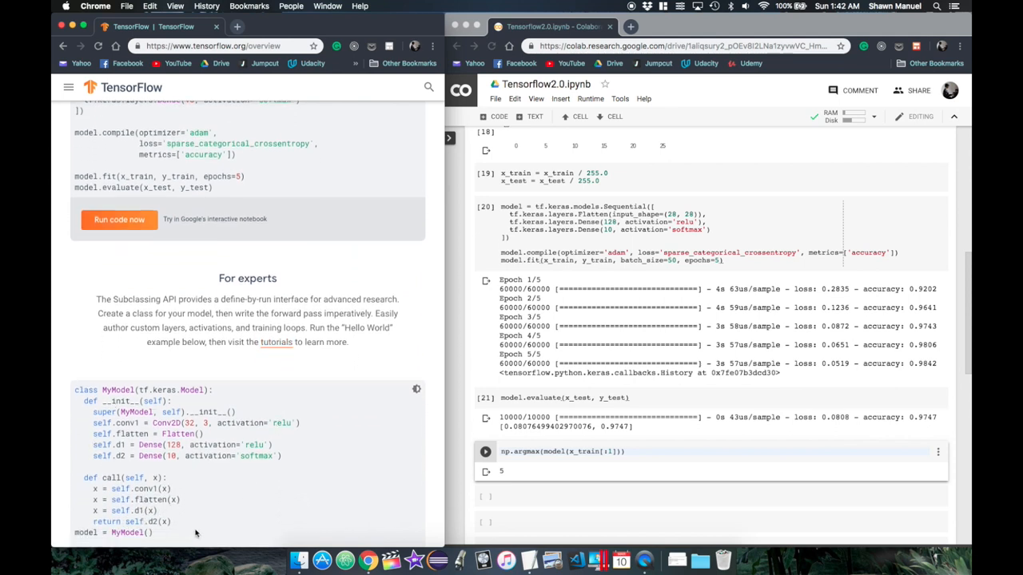
scroll(down, 3)
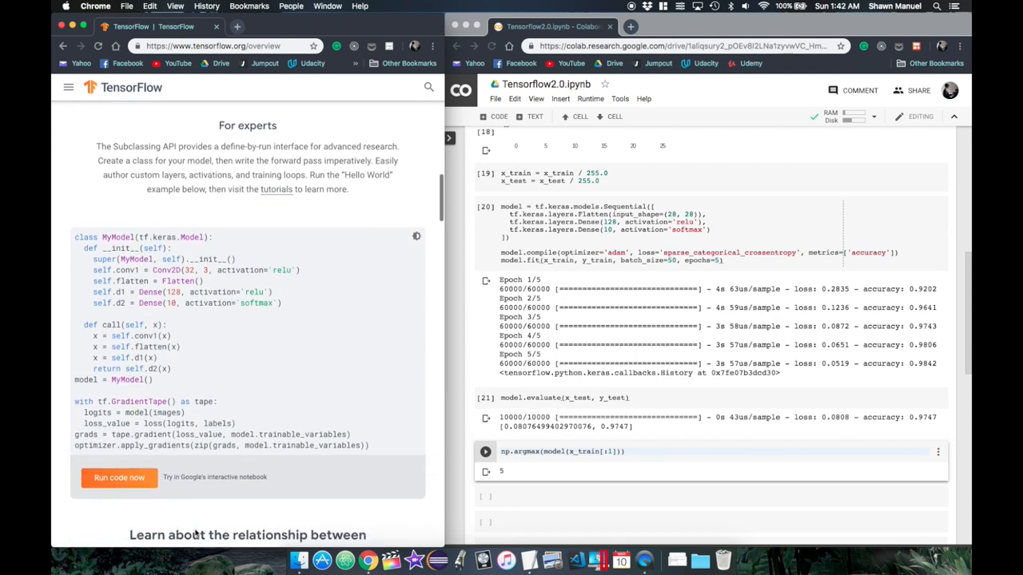
scroll(down, 3)
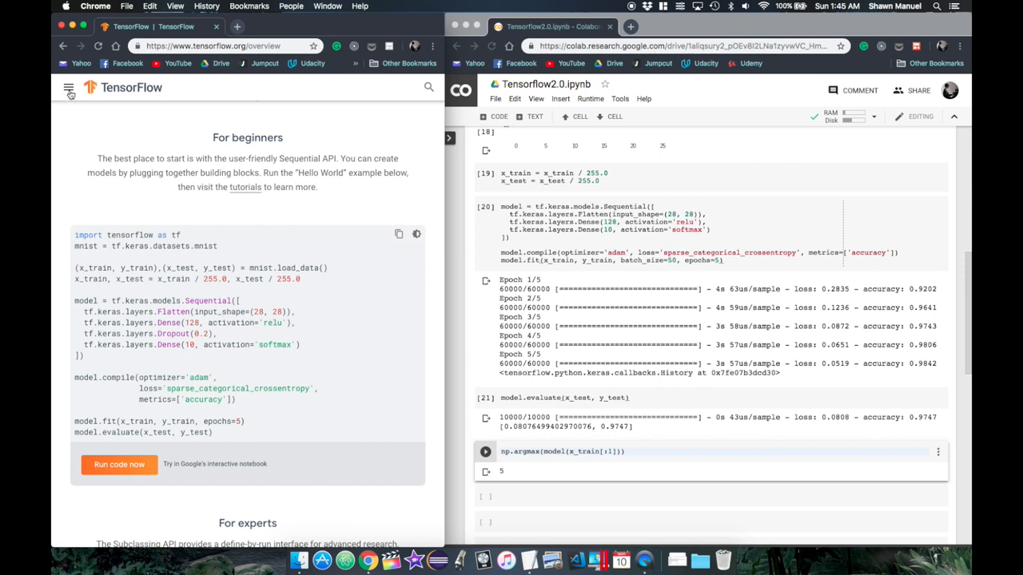
Navigate the docs menu to the API 2.0 preview and the tf.keras.Model reference.
click(69, 86)
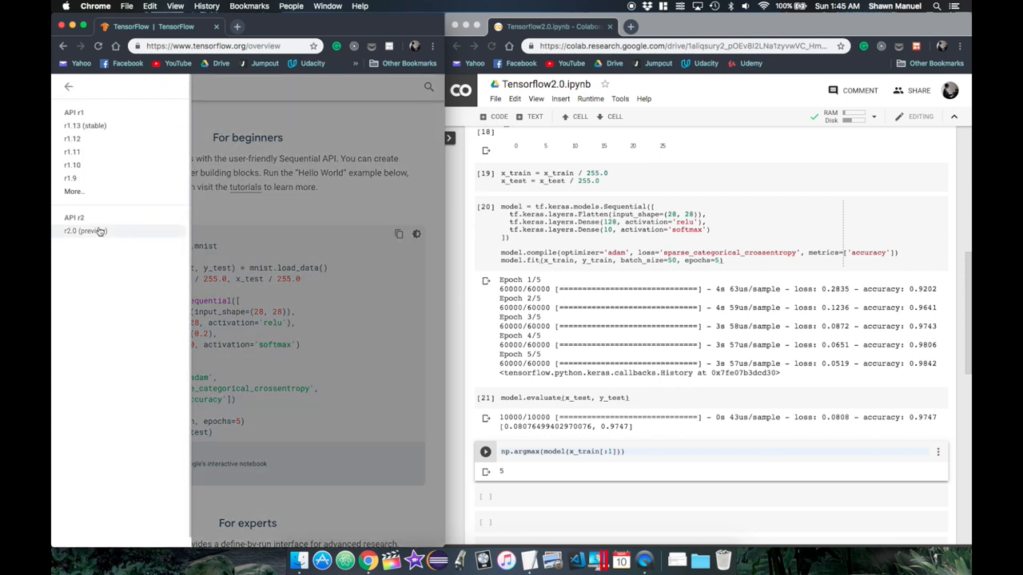
click(86, 230)
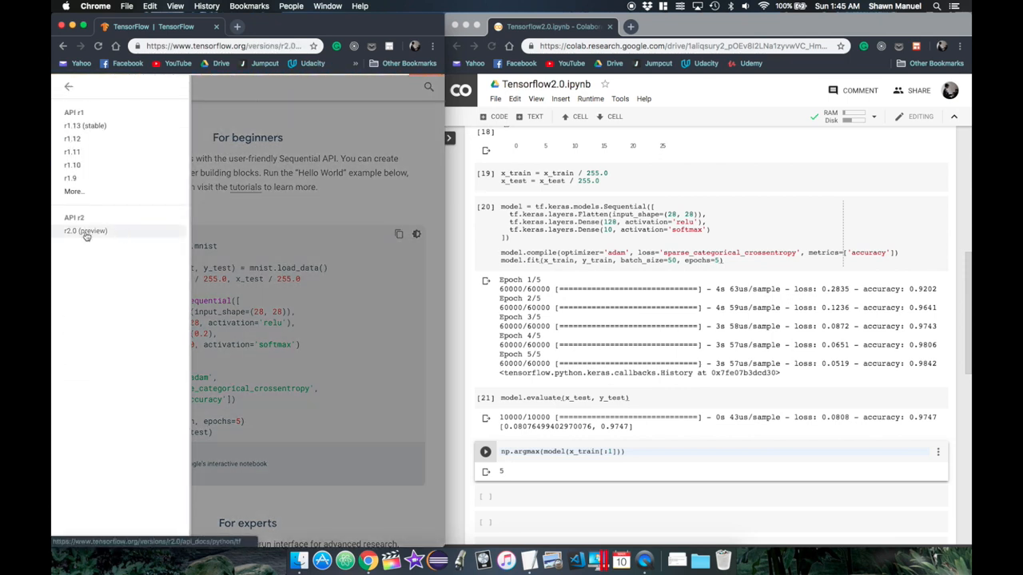
click(86, 230)
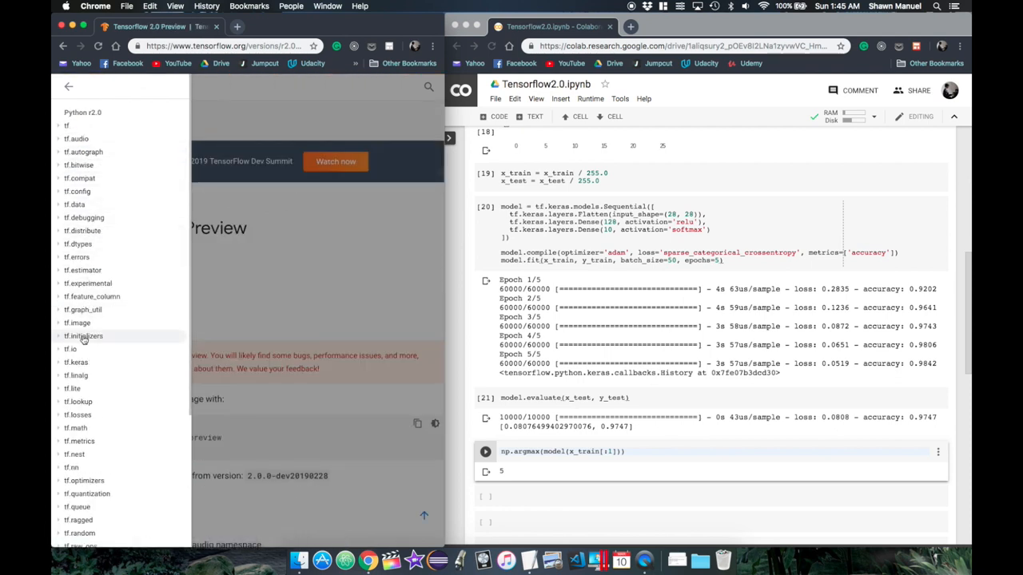
click(76, 270)
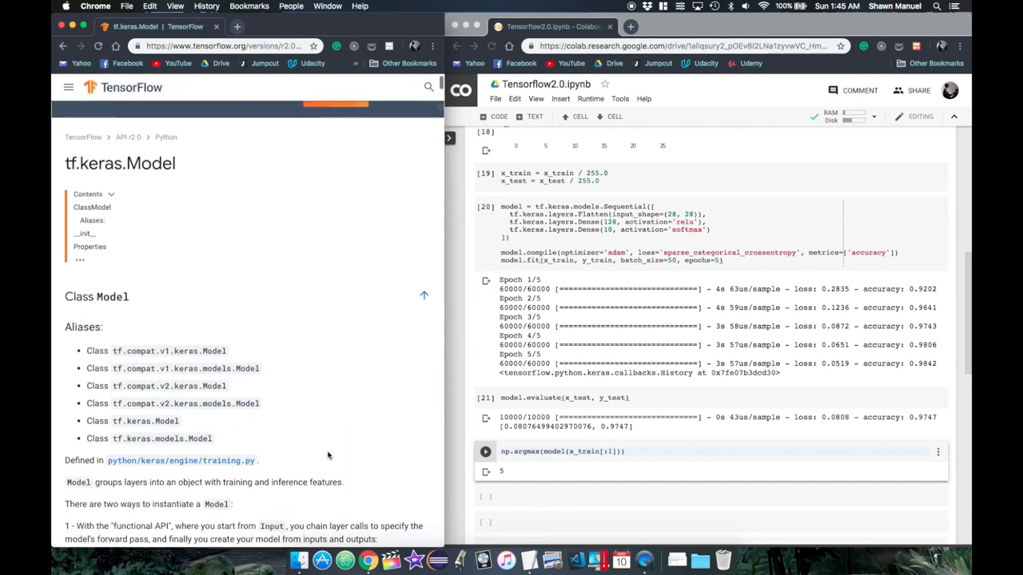
Scroll to the subclassing example and select its code to copy.
scroll(down, 3)
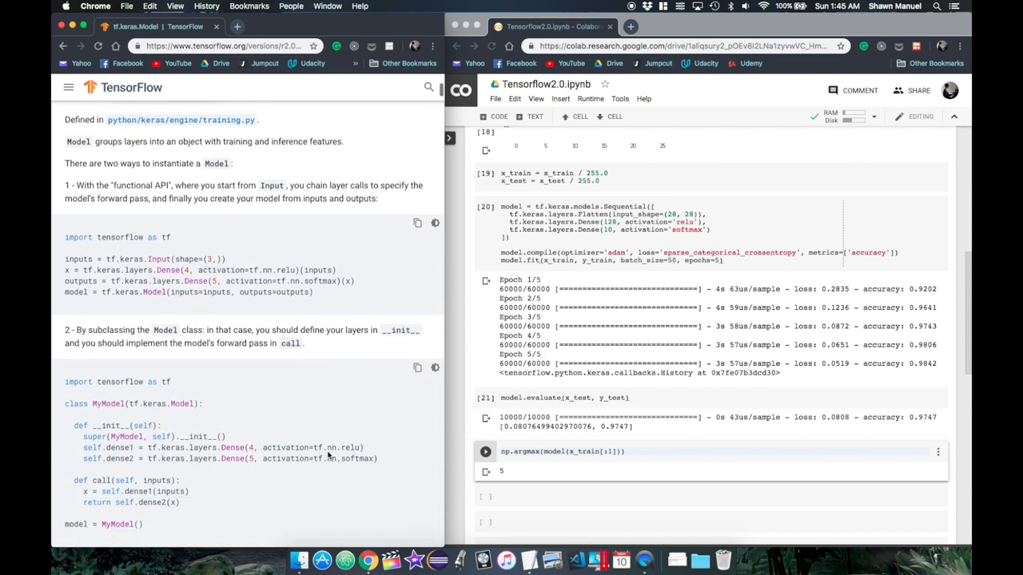
scroll(down, 3)
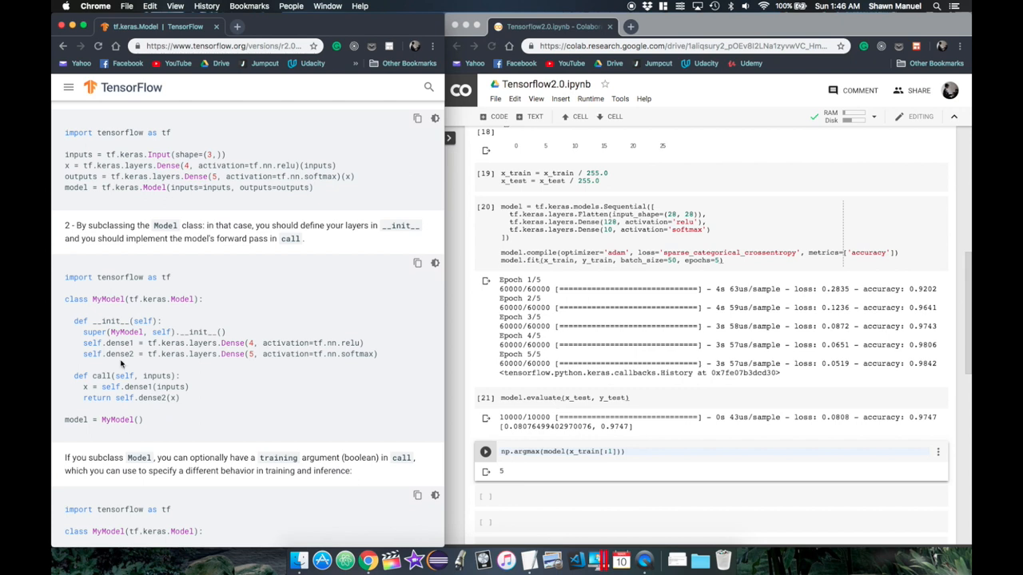
mouse_move(211, 374)
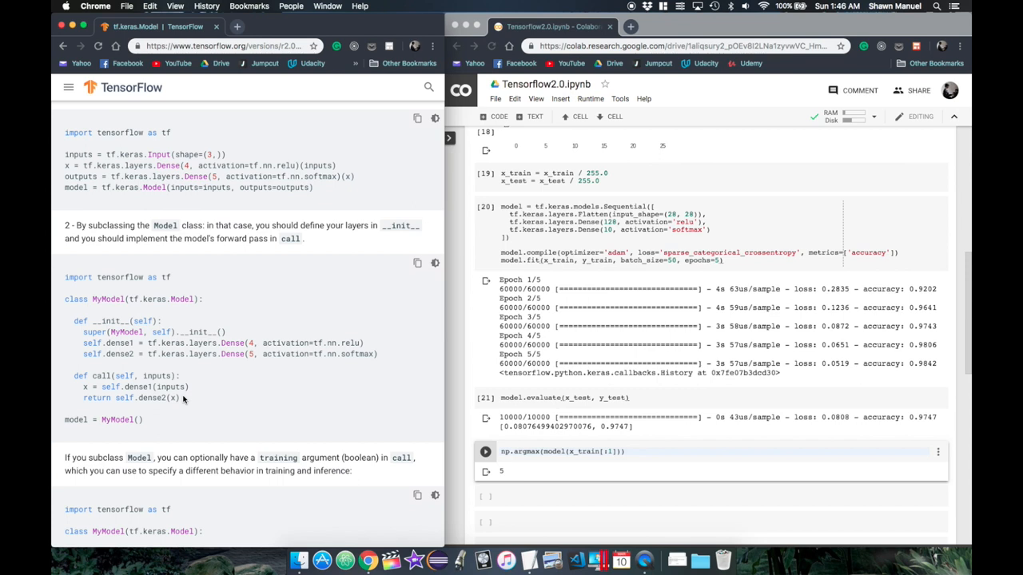
drag(80, 376, 183, 398)
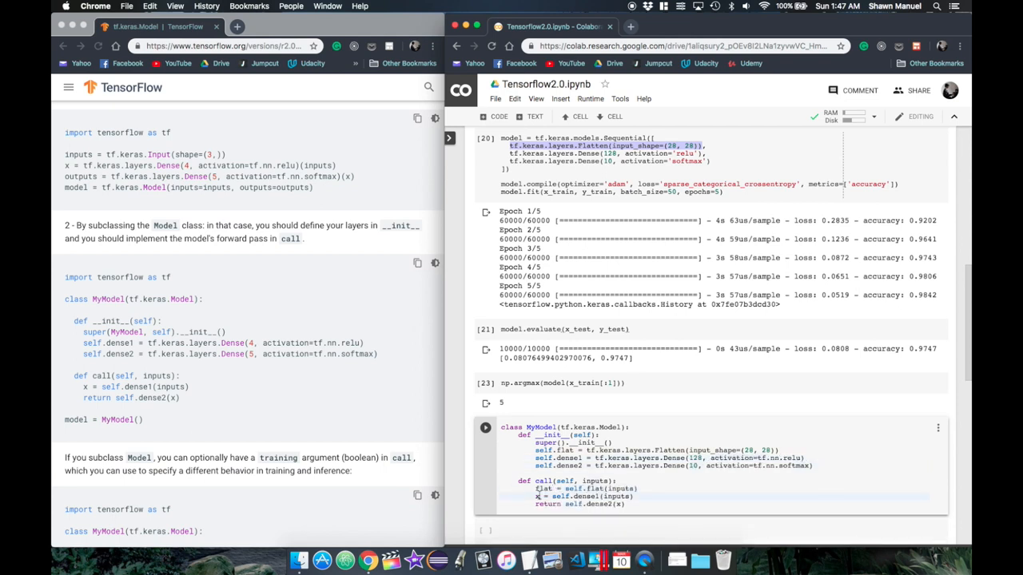
Finish dense1 = self.dense1(flat) in call, then look up the tf.losses module docs.
text(dense1 = self.dense1(flat))
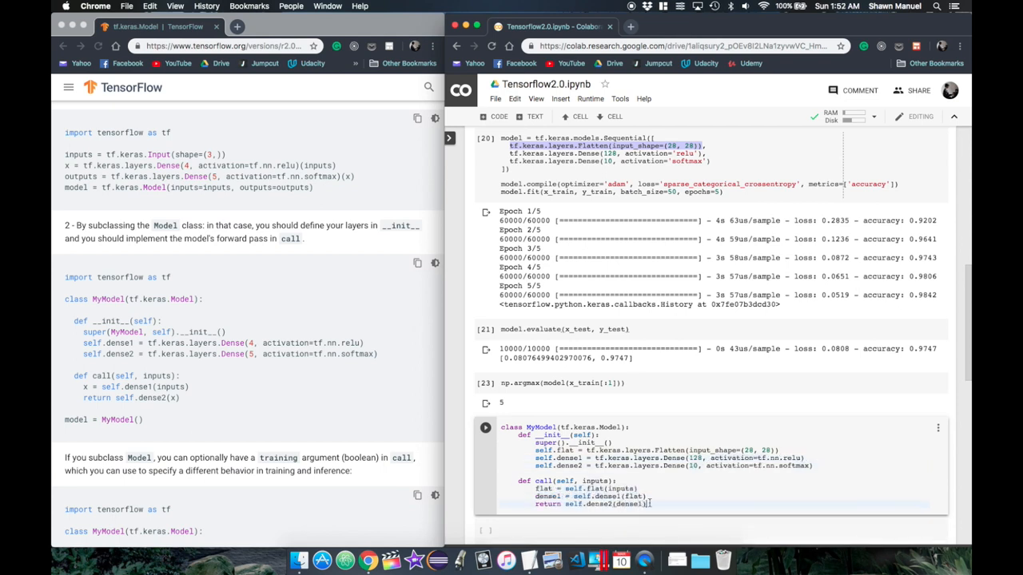
click(67, 86)
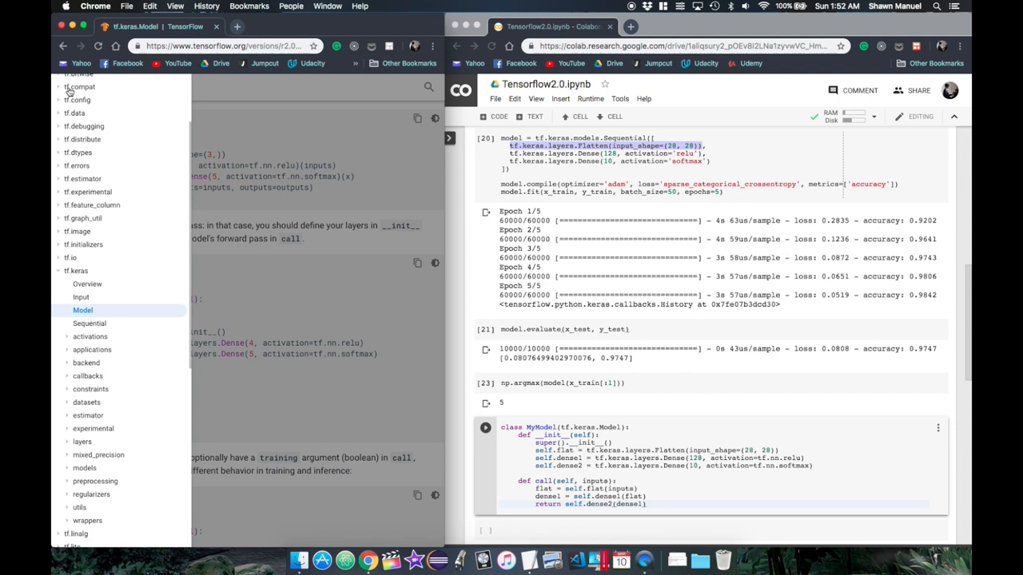
scroll(down, 3)
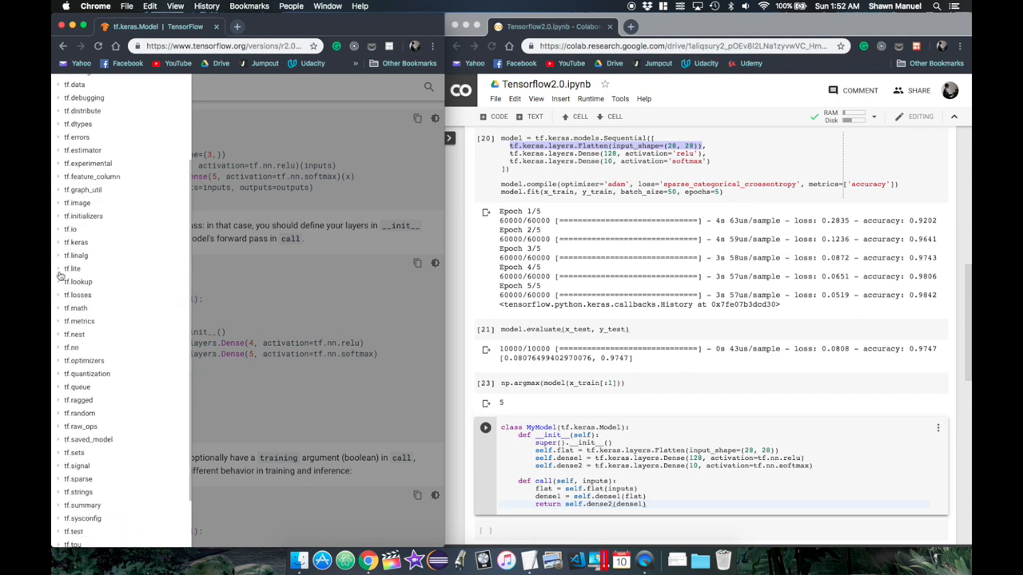
click(59, 267)
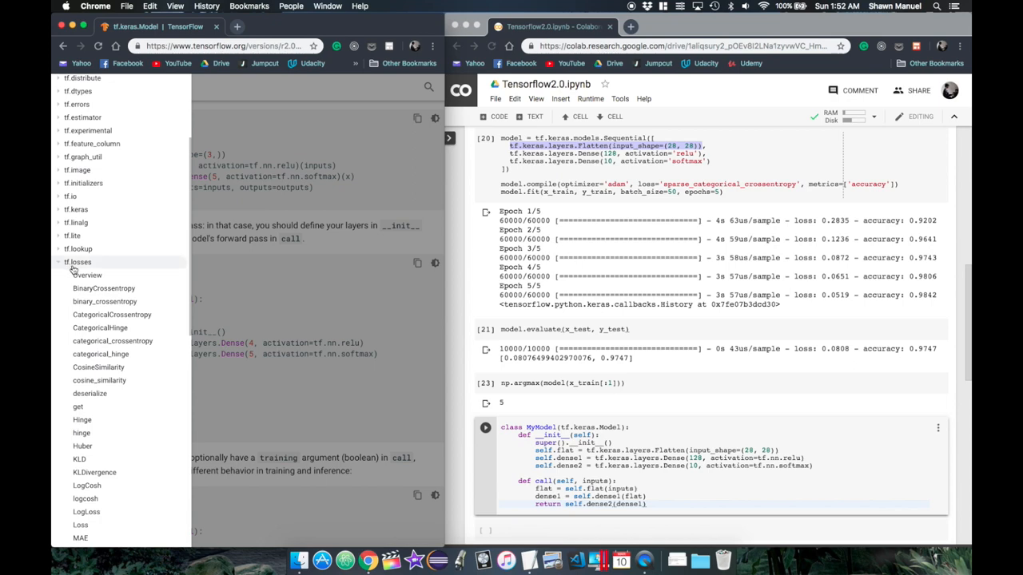
click(79, 262)
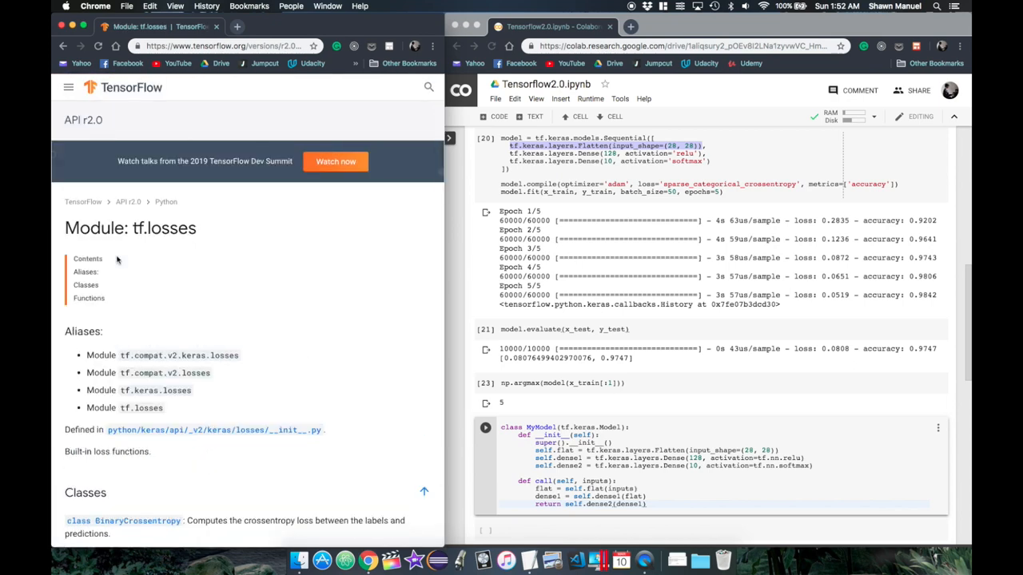
Find SparseCategoricalCrossentropy and write get_loss returning self.loss(expected, self(inputs)).
scroll(down, 3)
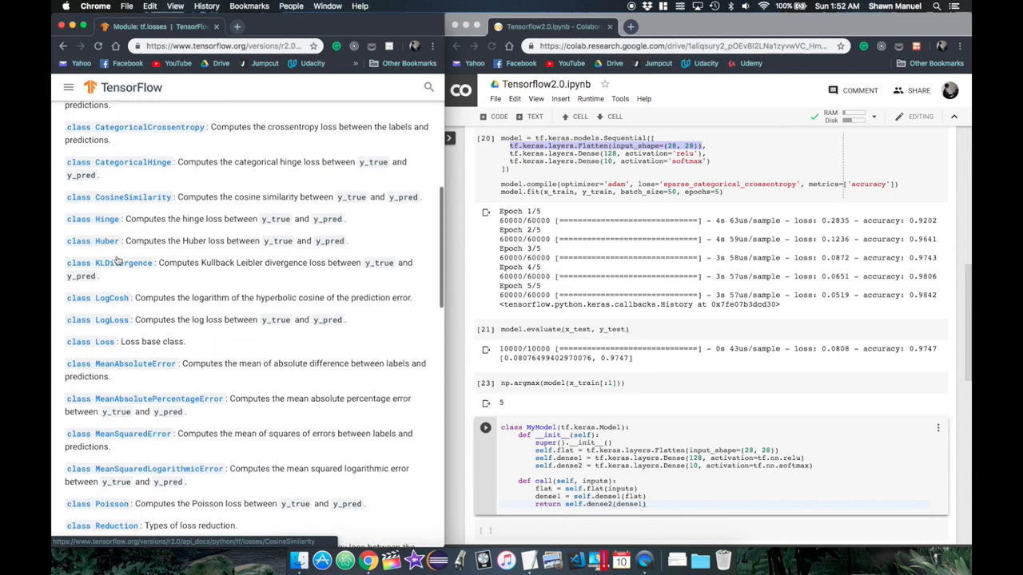
scroll(down, 3)
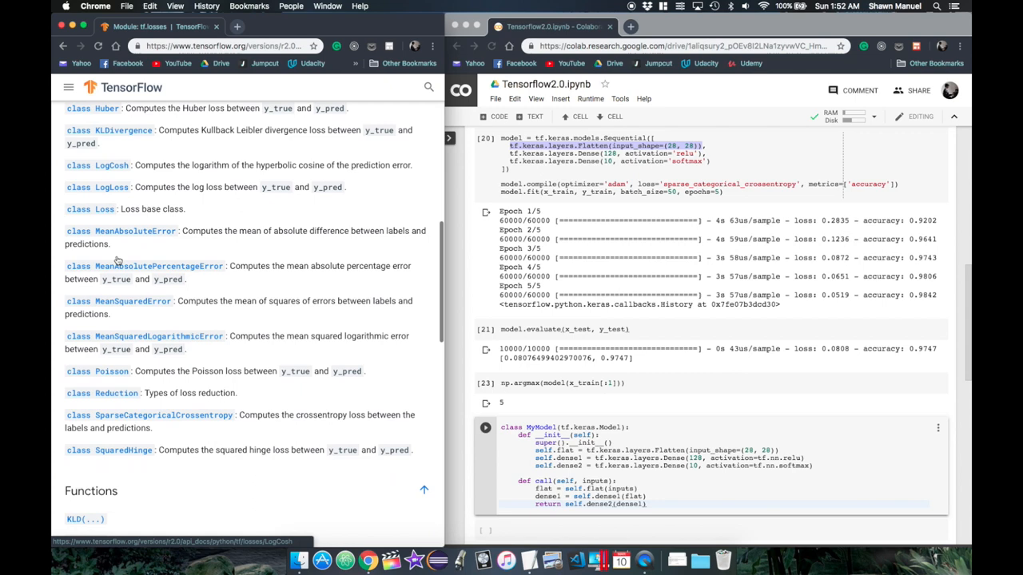
scroll(down, 3)
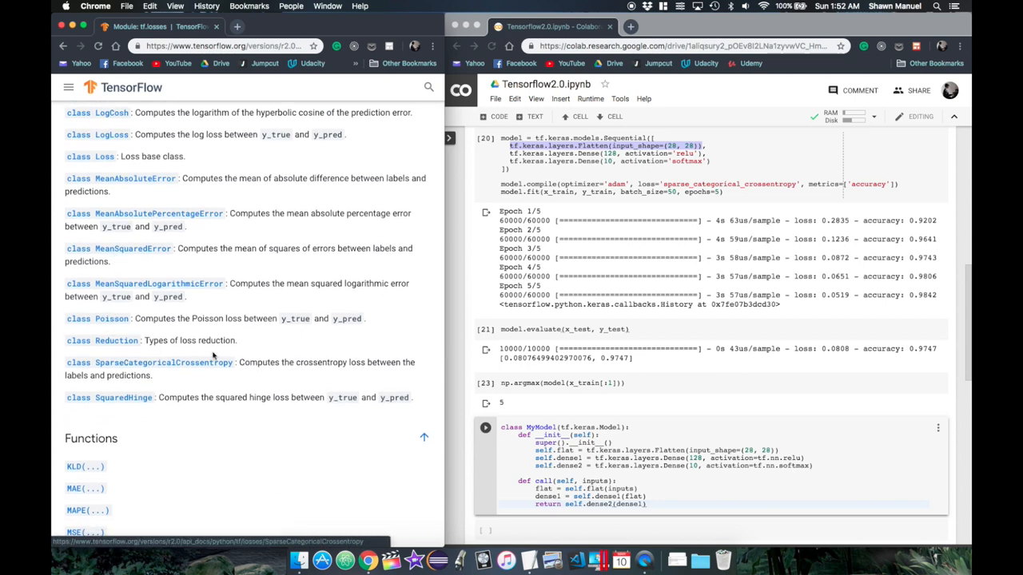
click(163, 361)
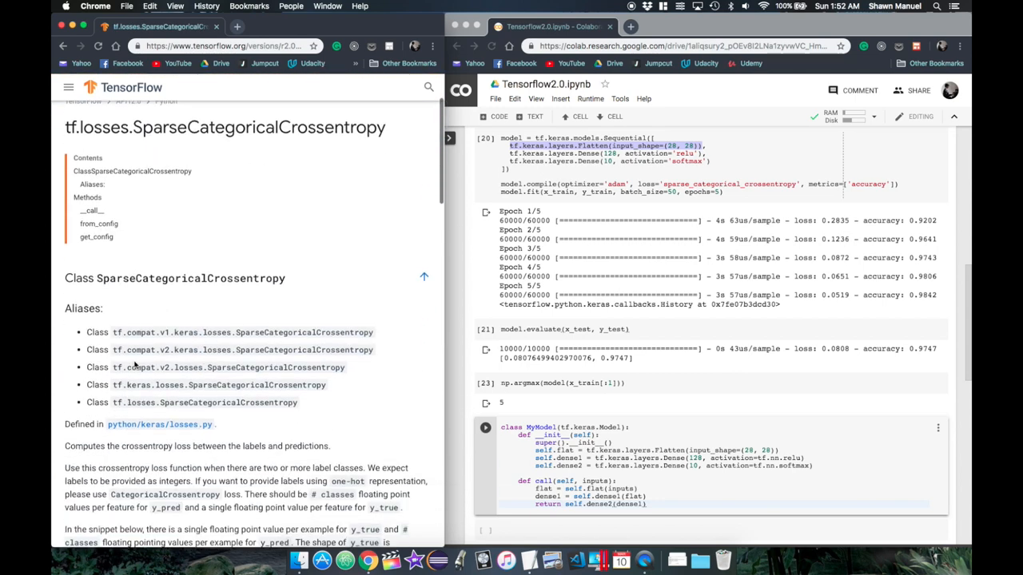
scroll(down, 3)
text(self.loss = tf.keras.losses.SparseCategoricalCrossentropy()
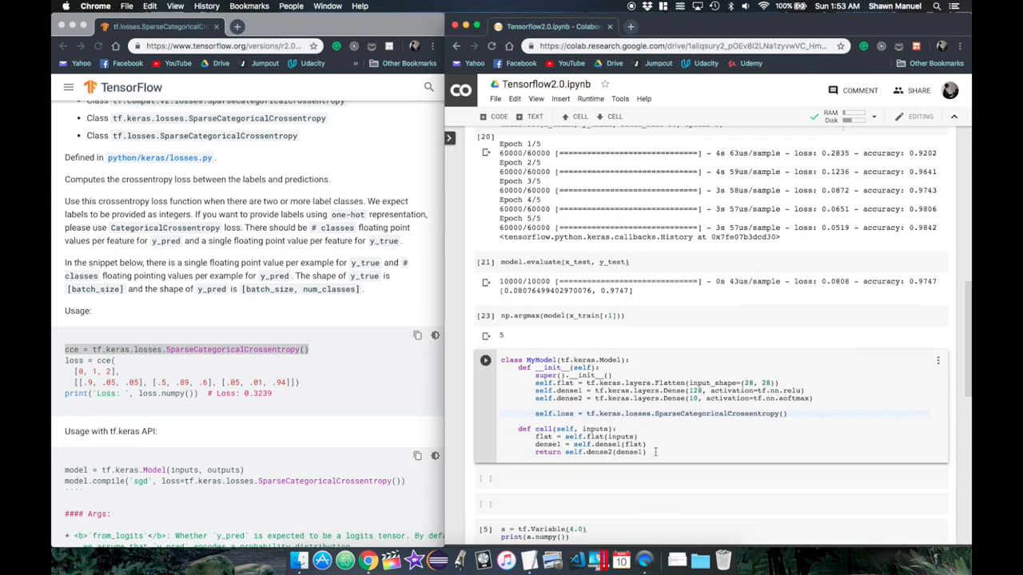
text(def get_loss(self, inputs, expected):)
text(return self.loss)
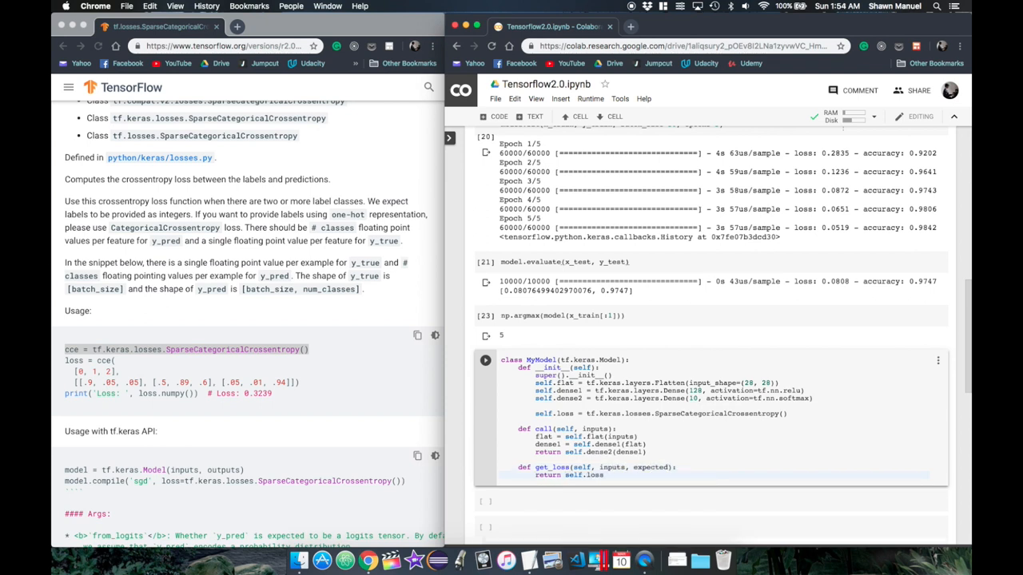
text((expected, self(inputs)))
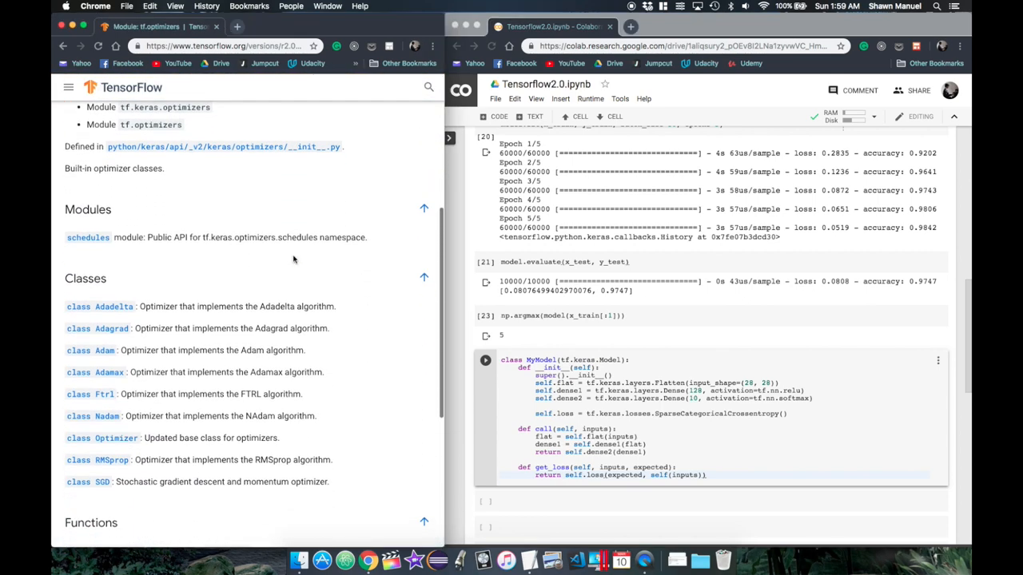
After checking the Adam docs, add self.optimizer and start optimize with loss = lambda: self.get_loss(inputs, expected).
click(105, 350)
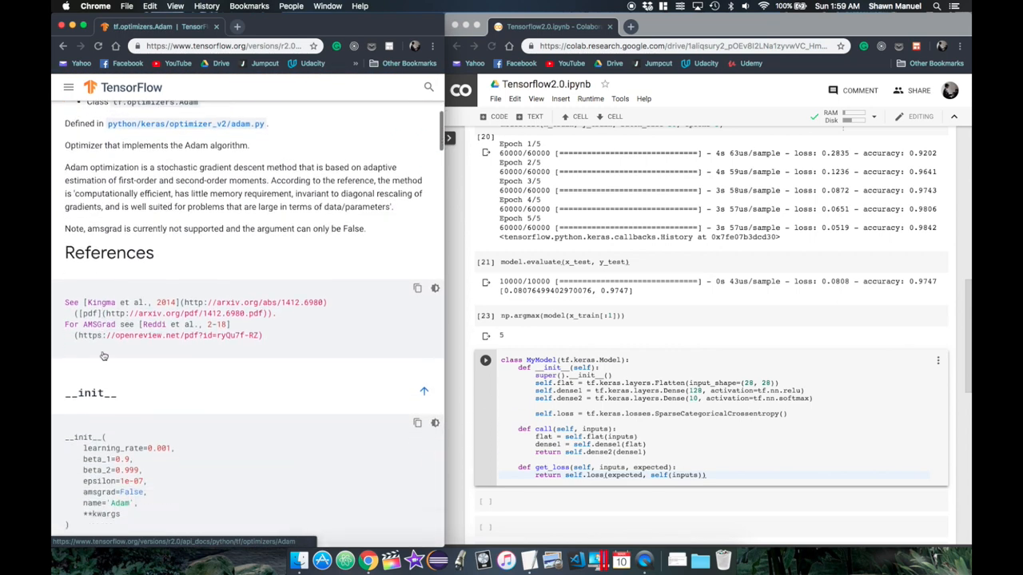
text(self.optimizer = tf.optimizers.Adam()
text(def optimize(self, inputs, expected):)
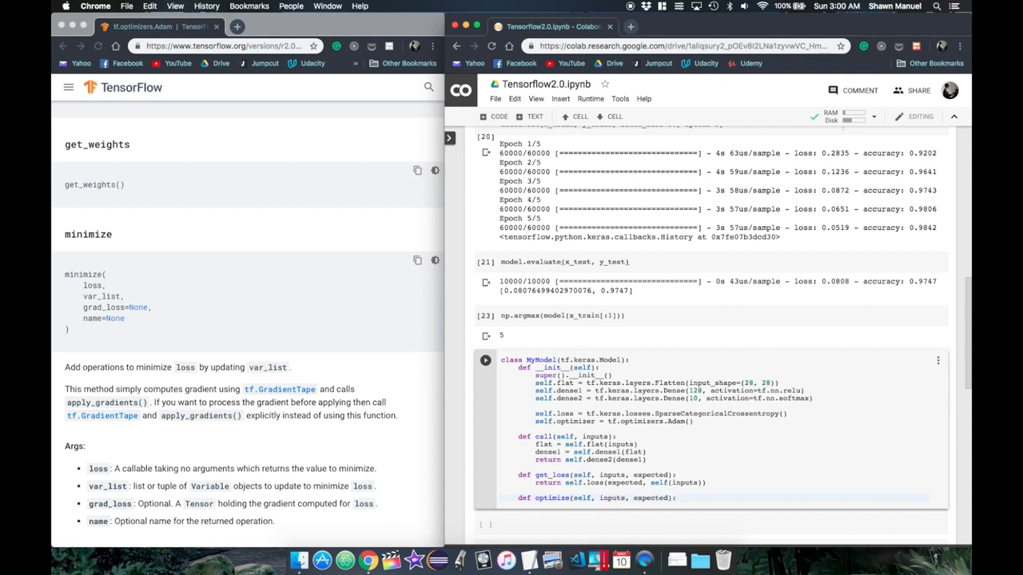
text(loss = lambda: self.get_loss)
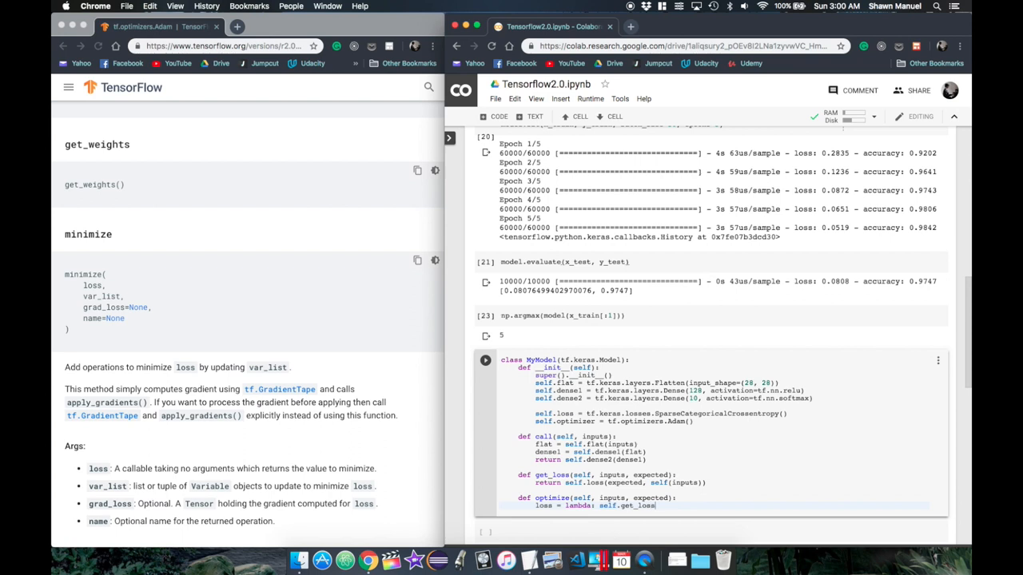
text((inputs, expected))
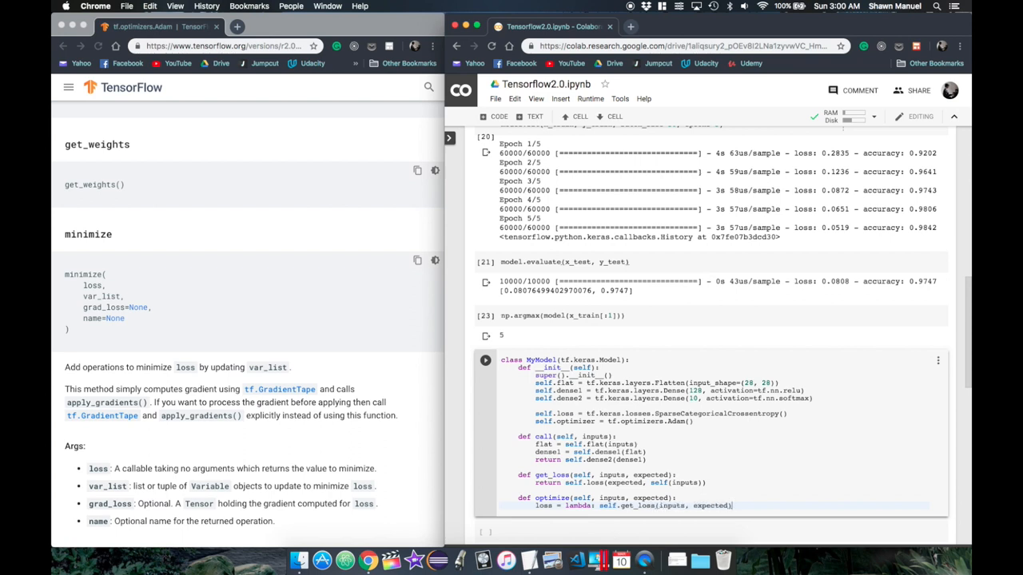
Call self.optimizer.minimize(loss=loss, var_list=self.trainable_weights).
text(self.optimizer.minimize)
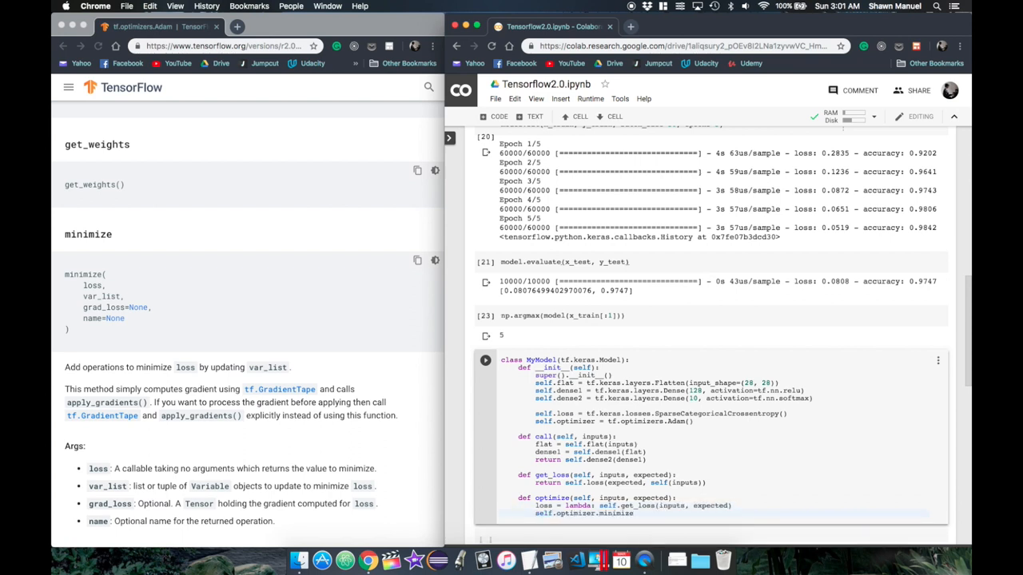
text((loss=loss, ))
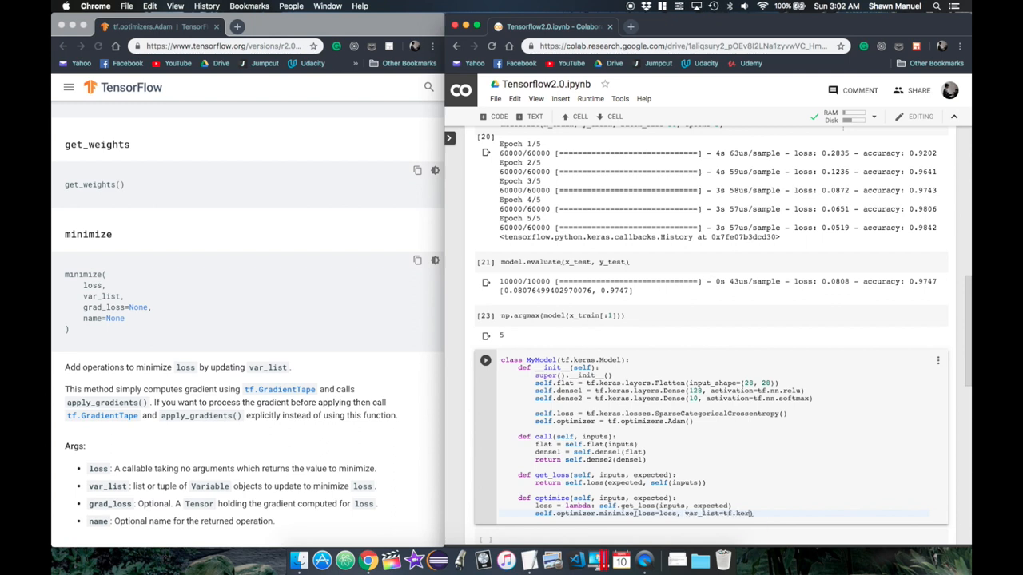
text(tr)
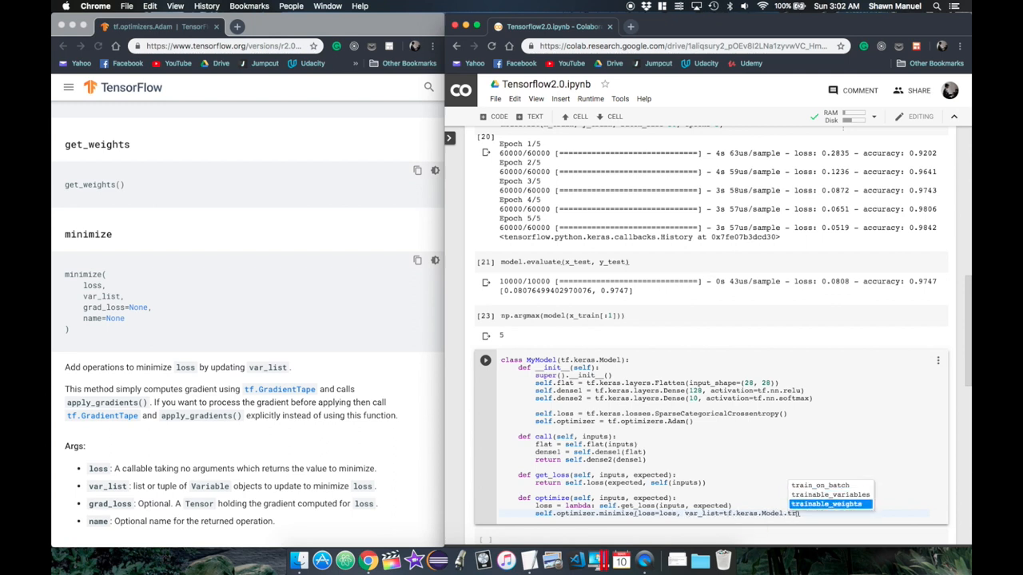
click(825, 505)
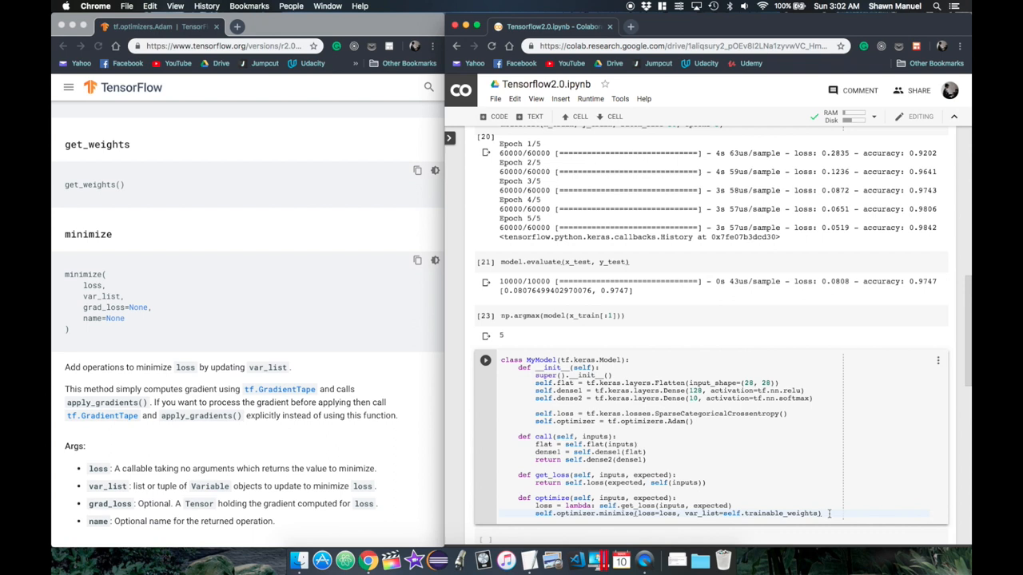
Write fit(self, x, y, batch_size, epochs) looping over epochs and batches, calling self.optimize(x_batch, y_batch).
scroll(down, 3)
text(def fit(self, )
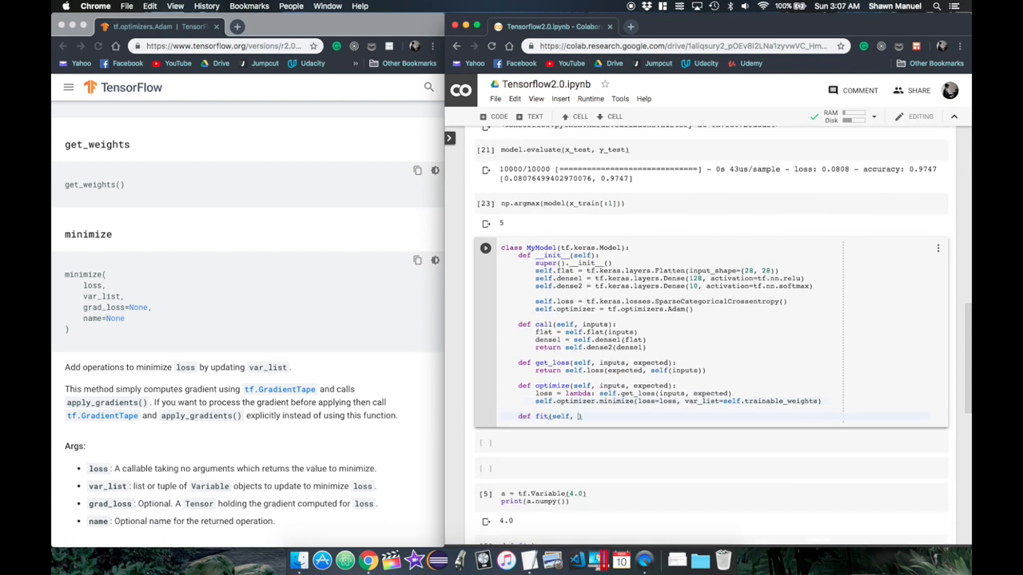
text(x, y, batch_size, epoch)
text(y_batch = x[i_start : i_start+batch_size)
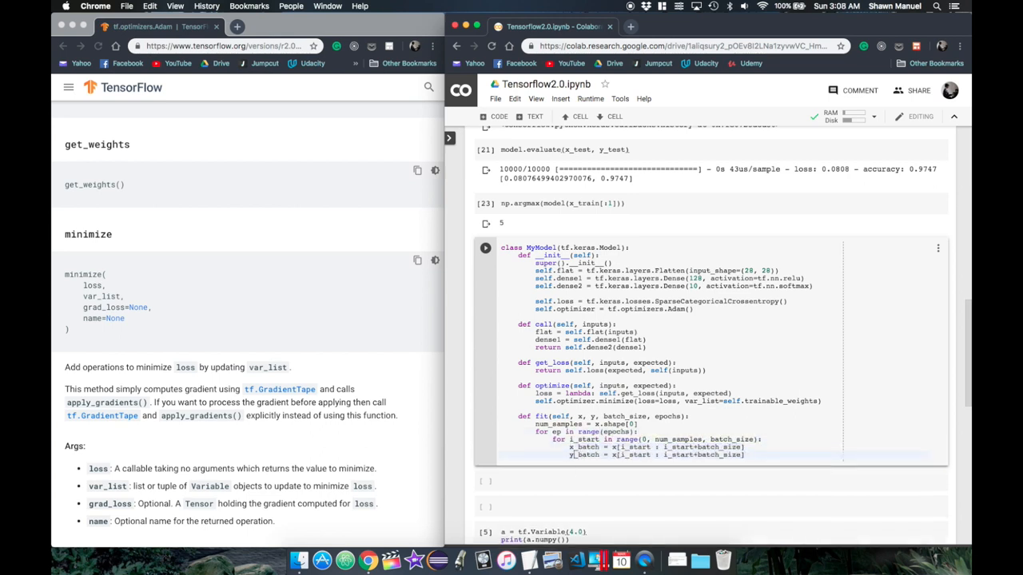
text(self.optimize(x_batch, y_batch))
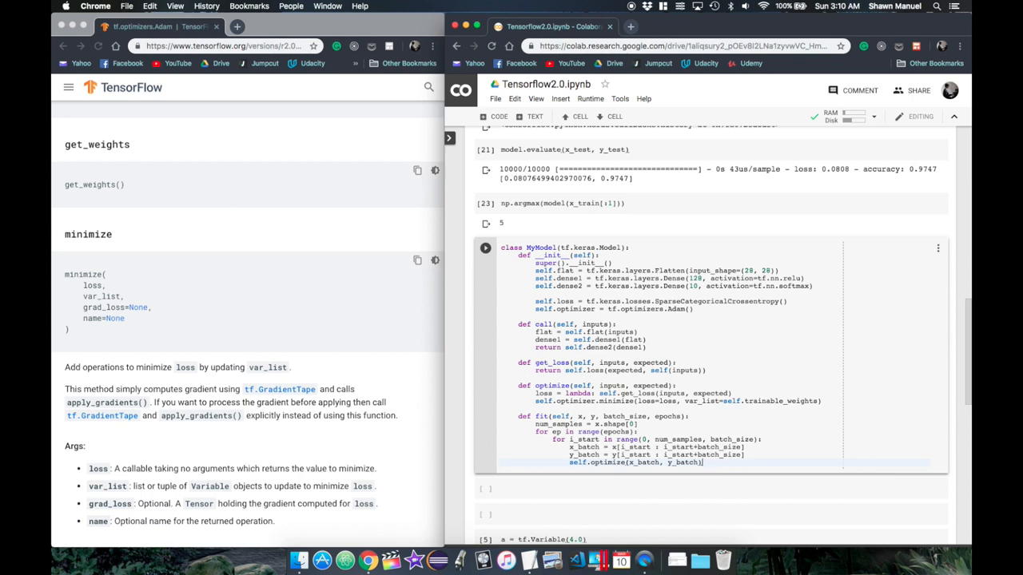
Compute the epoch loss with loss = self.get_loss(x, y) inside fit.
text(loss =)
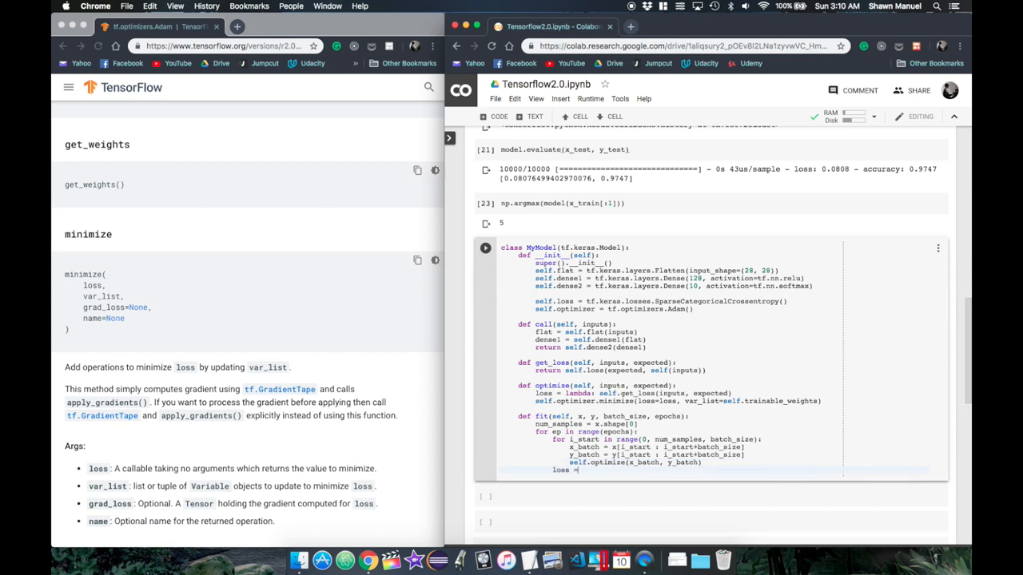
text(self.get_loss(x,))
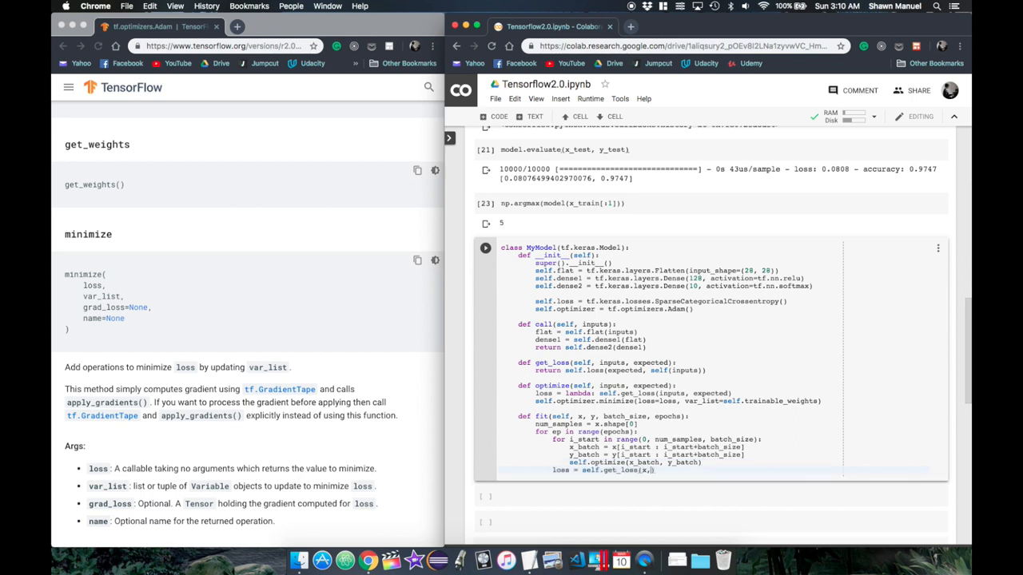
text(y))
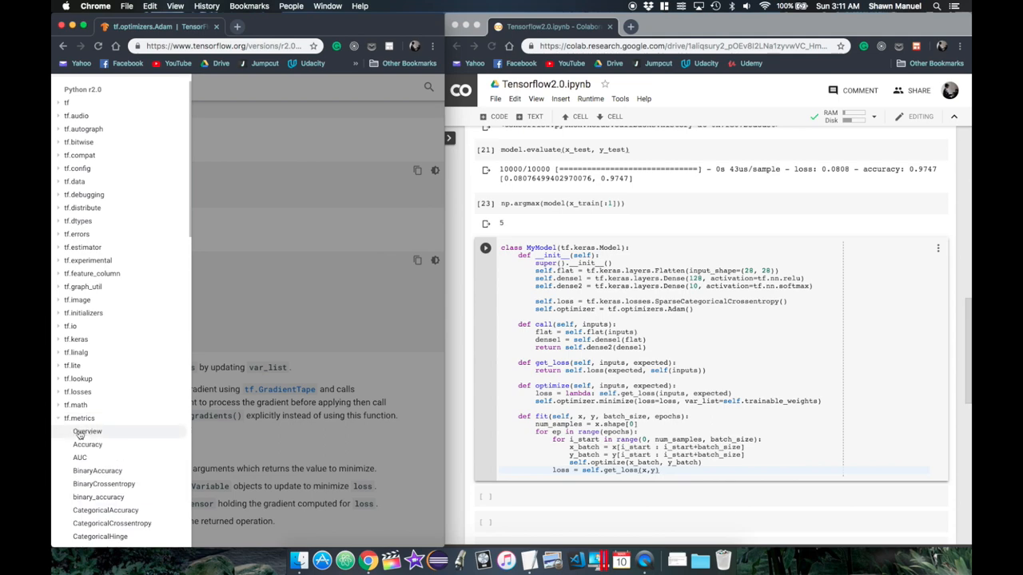
Add self.accuracy = tf.keras.metrics.Accuracy() and a get_accuracy method returning its result, consulting the docs.
click(88, 432)
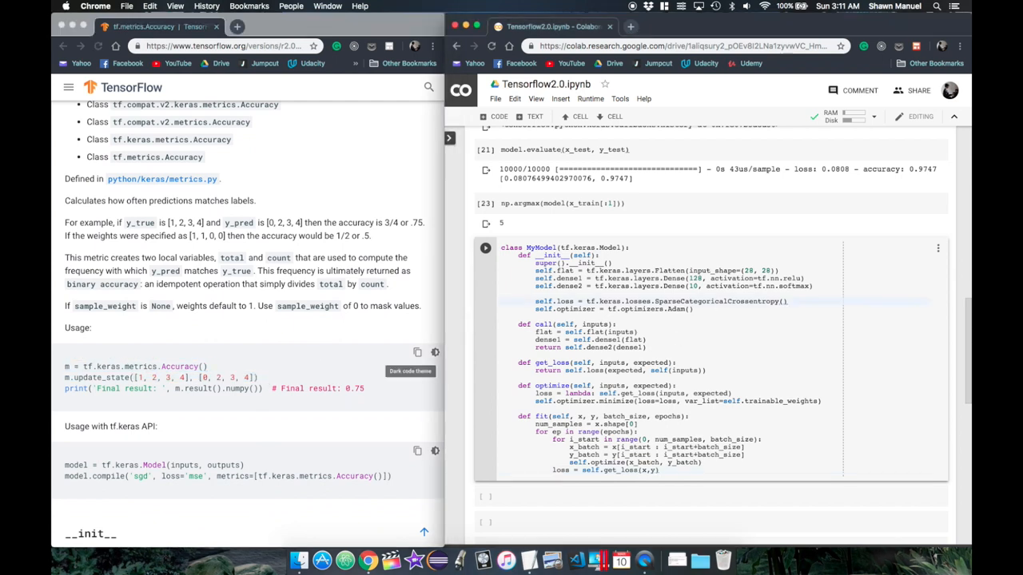
text(self.accuracy = tf.keras.metrics.Accuracy())
text(def get_accuracy(self, inputs, expected)
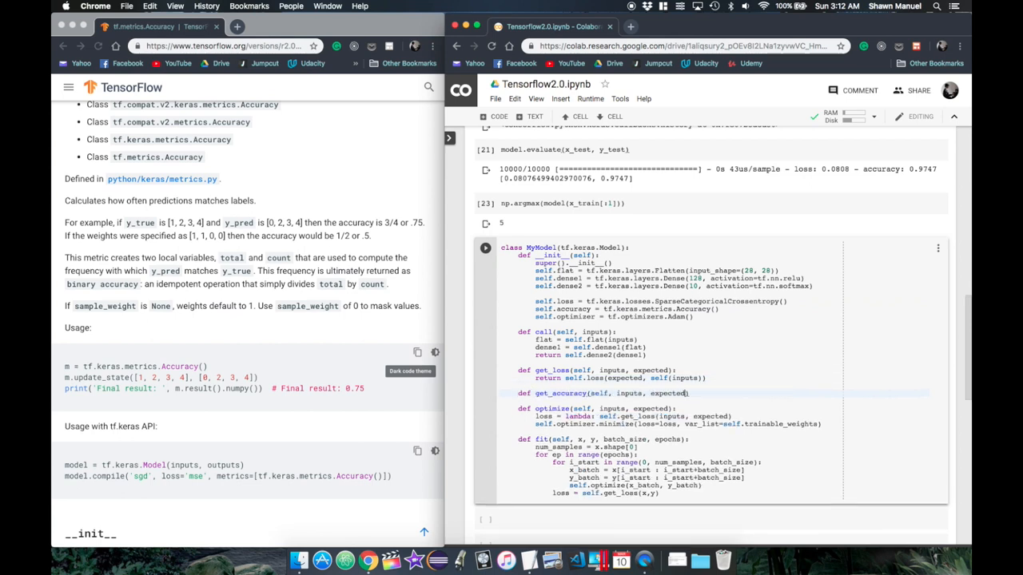
text(return self.accuracy(expected, self(inputs)
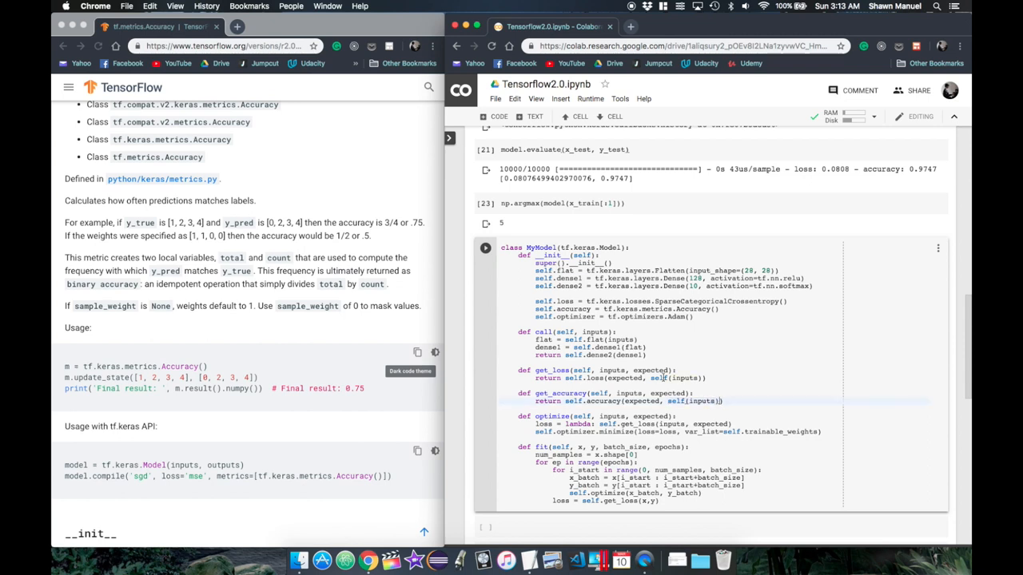
Use tf.argmax with axis=1 in get_accuracy and compute acc = self.get_accuracy(x, y) in fit.
double_click(694, 400)
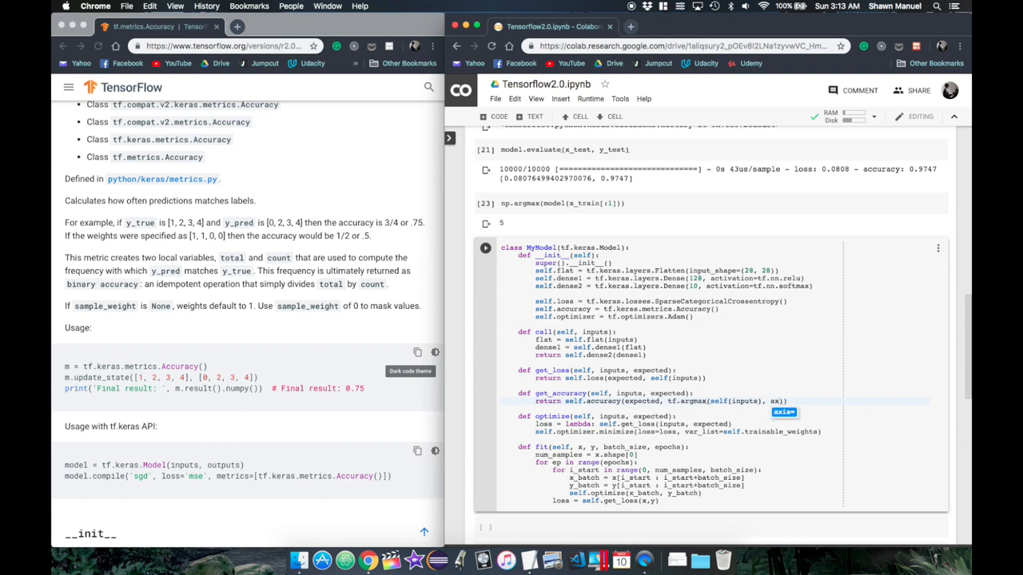
text(=1)
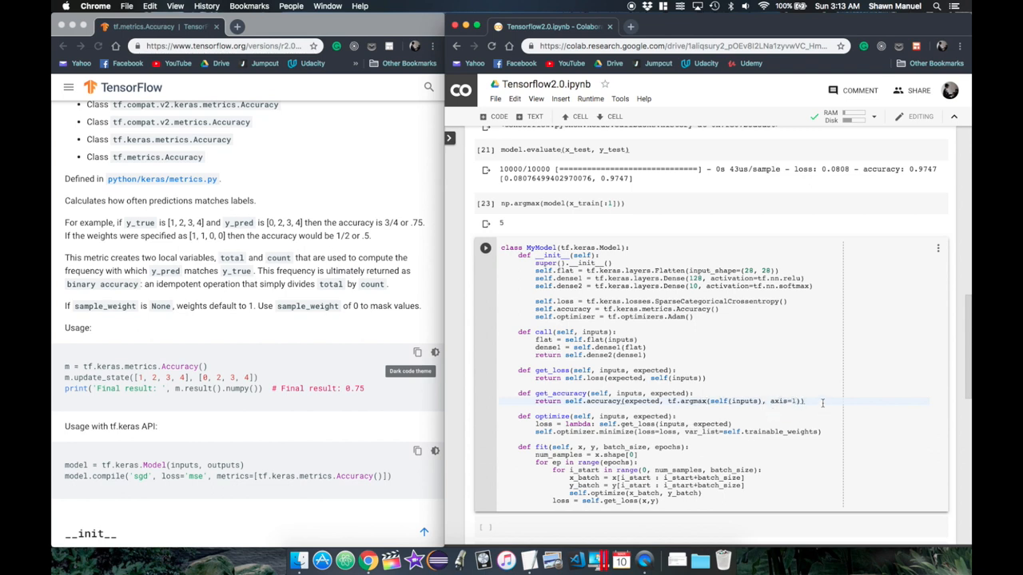
text(acc = self.get_accuracy(x,y))
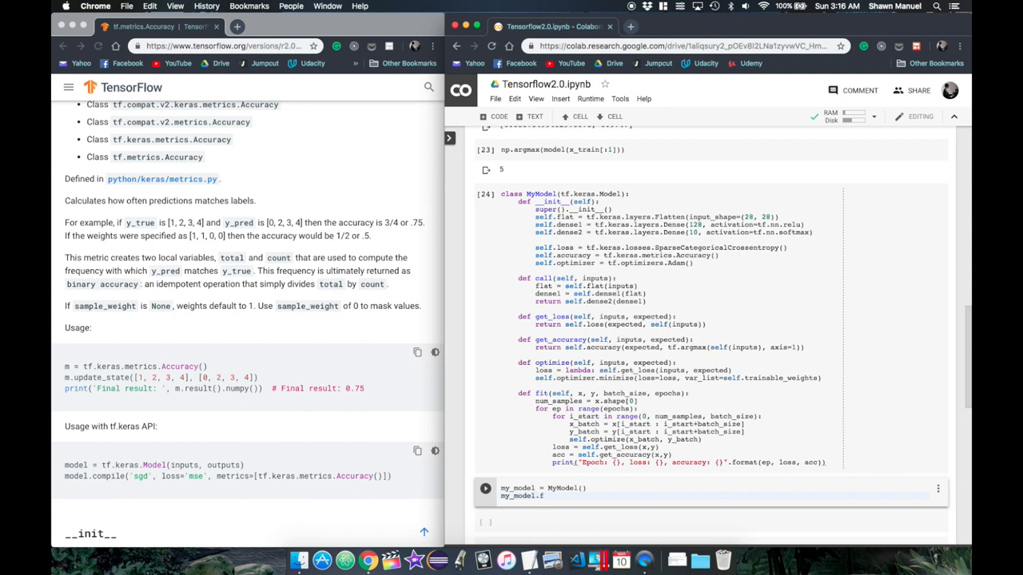
Call my_model.fit(x_train, y_train, batch_size=50, ...) and run the cell to print loss and accuracy.
text(it(x_train, y_train, batch_size=50,))
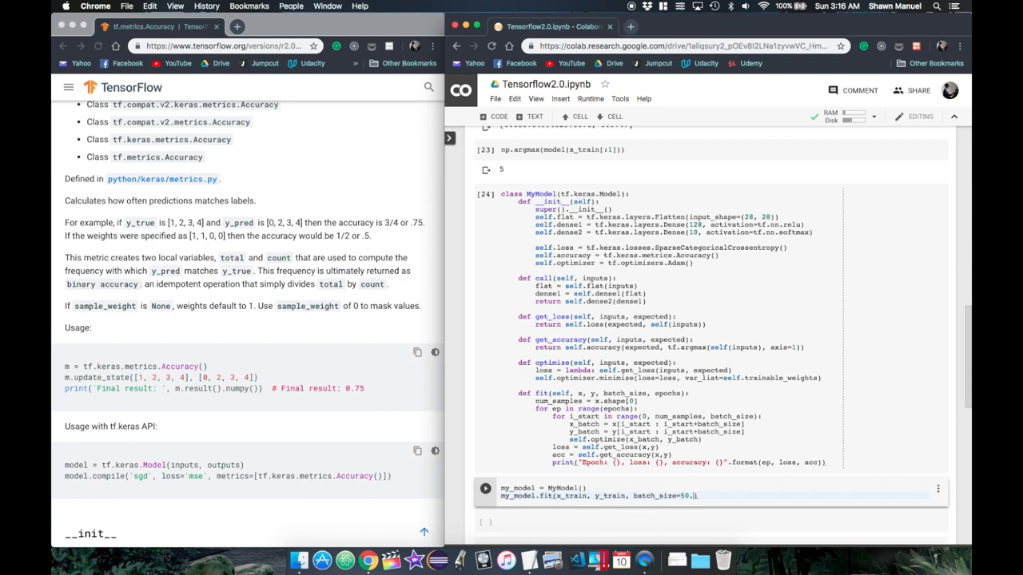
click(486, 487)
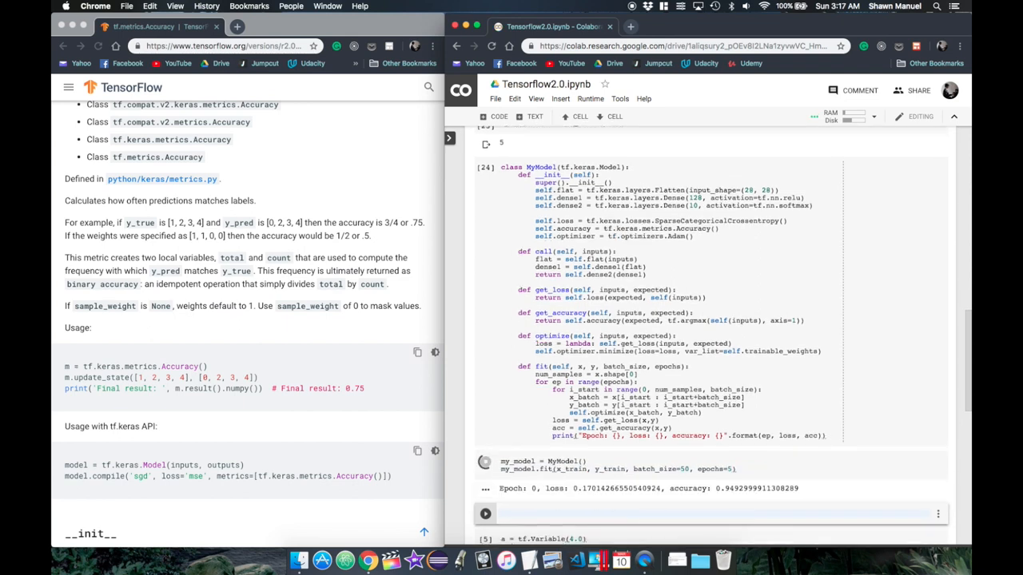